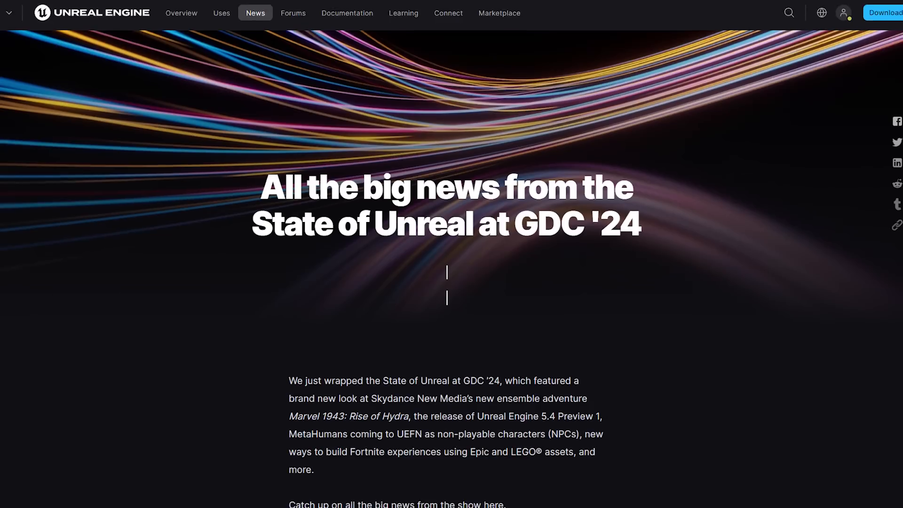
Step: Locate and open the Main level asset from the Content Browser
scroll(down, 3)
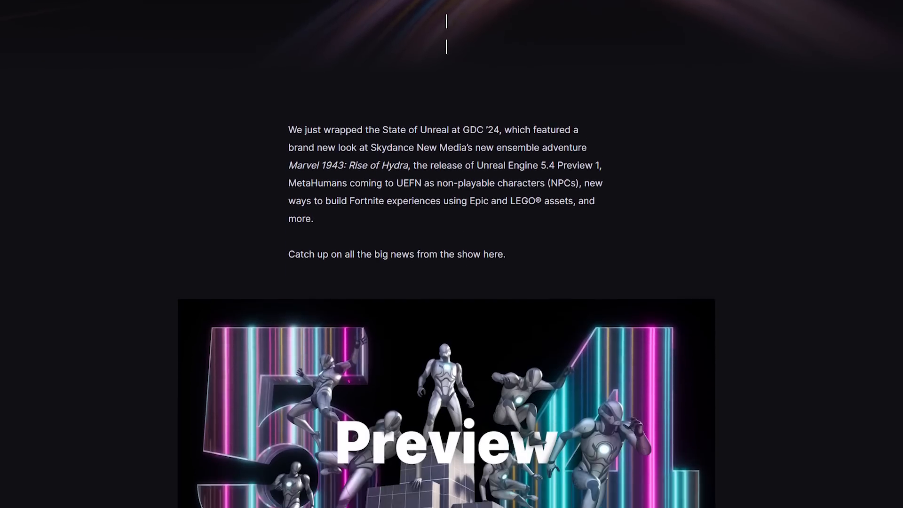
scroll(down, 3)
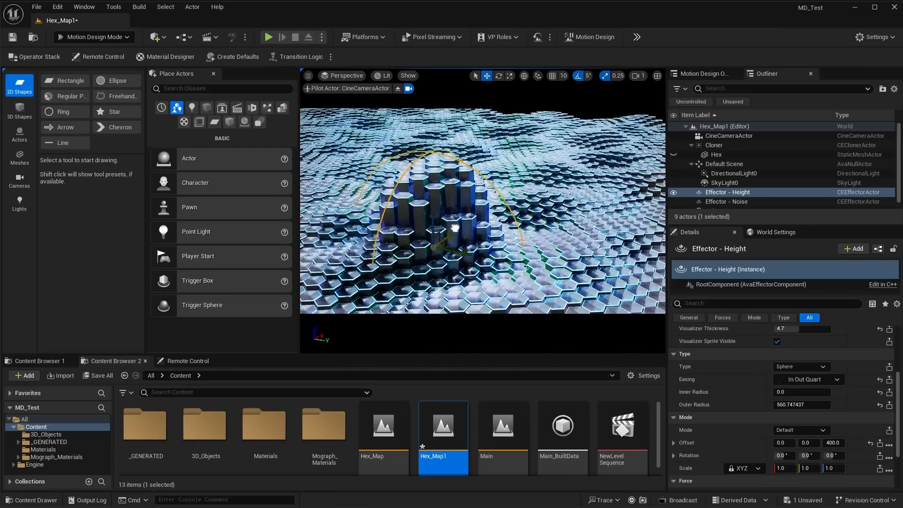
double_click(502, 419)
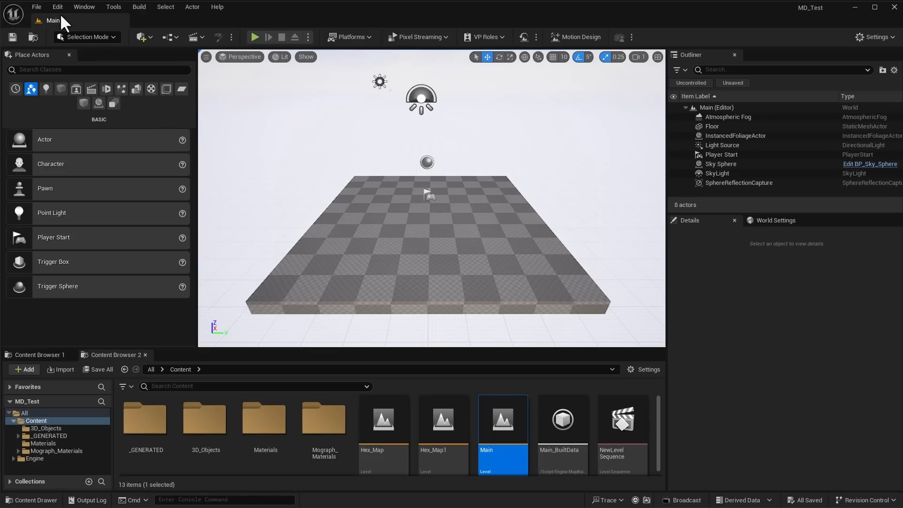
Step: Confirm the Motion Design plugin is enabled via Edit > Plugins, searching 'motion'
click(56, 7)
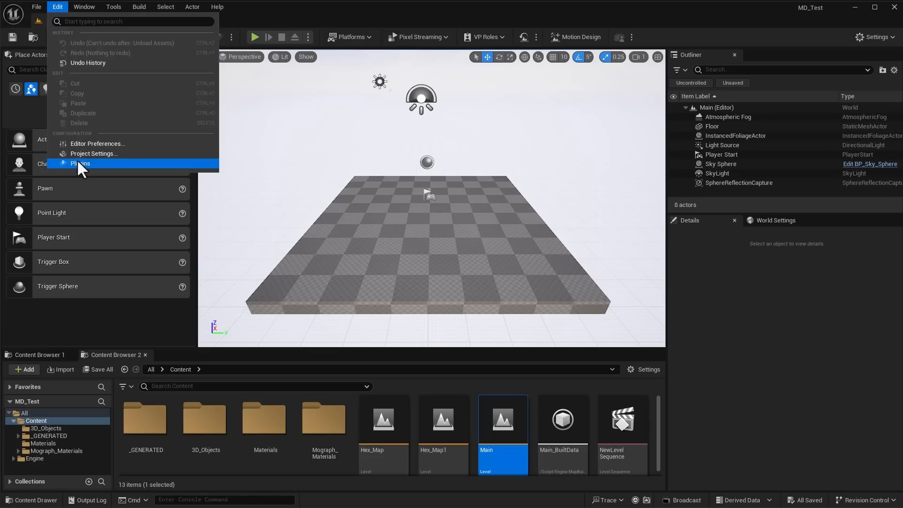
click(80, 164)
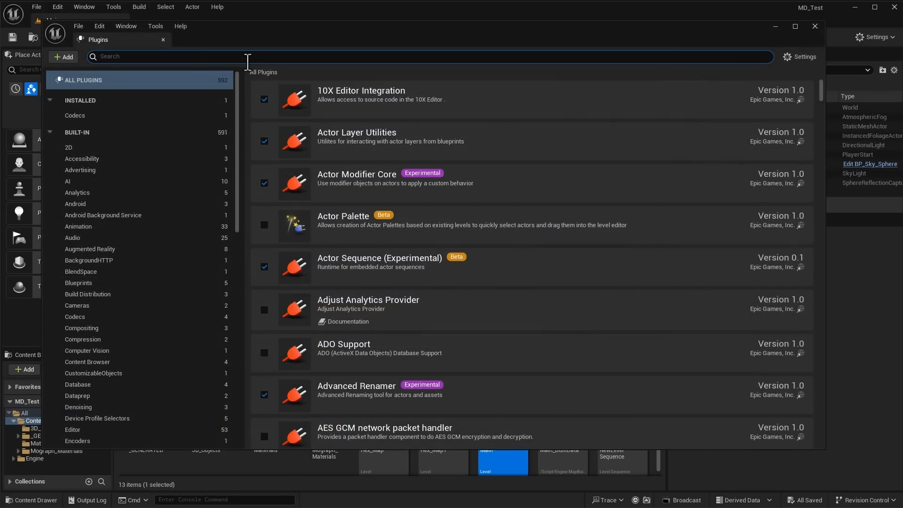
text(motion design)
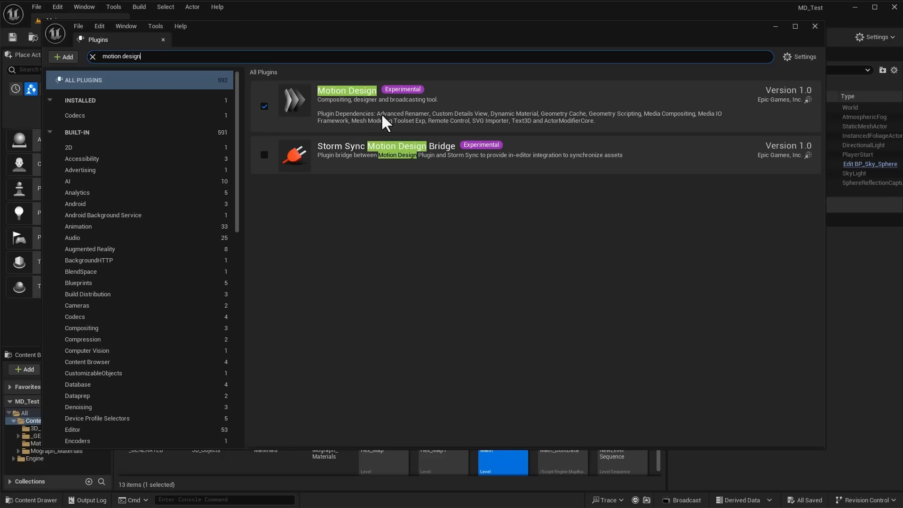
click(814, 25)
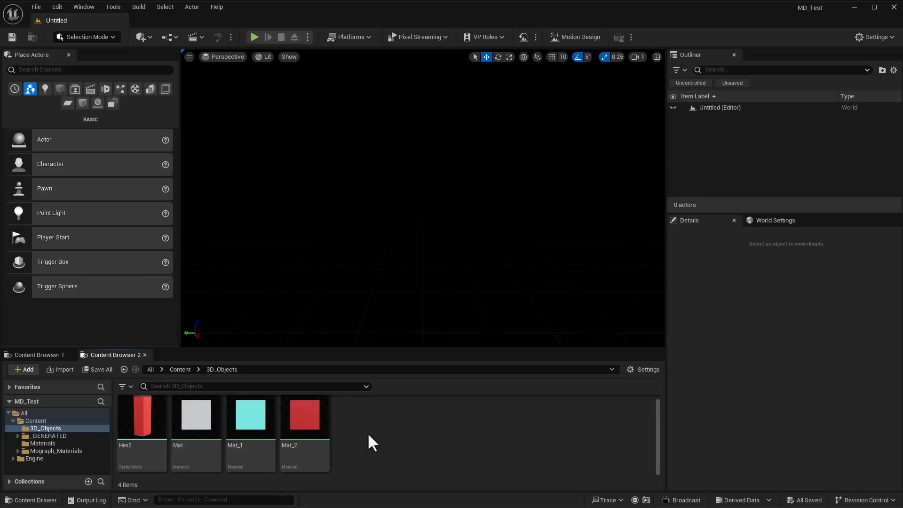
mouse_move(408, 263)
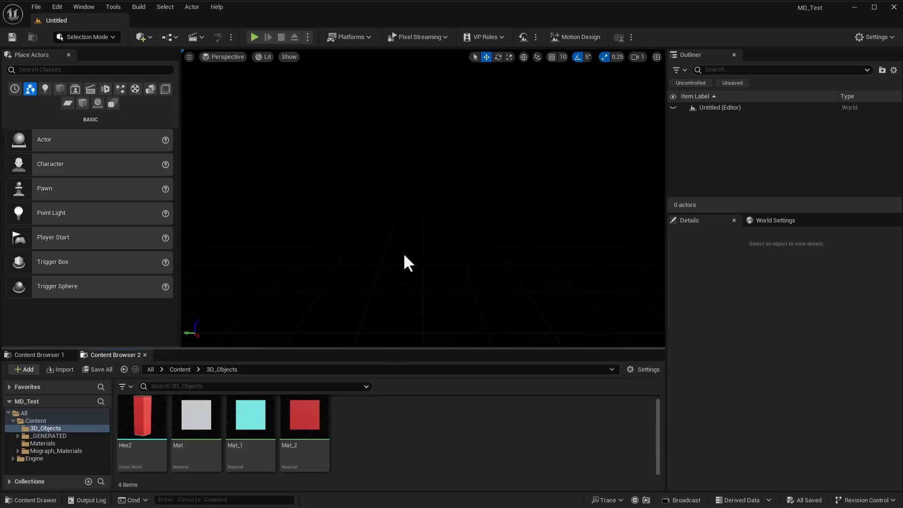
Step: Place the Hex2 static mesh into the empty level and select it
drag(141, 415, 225, 320)
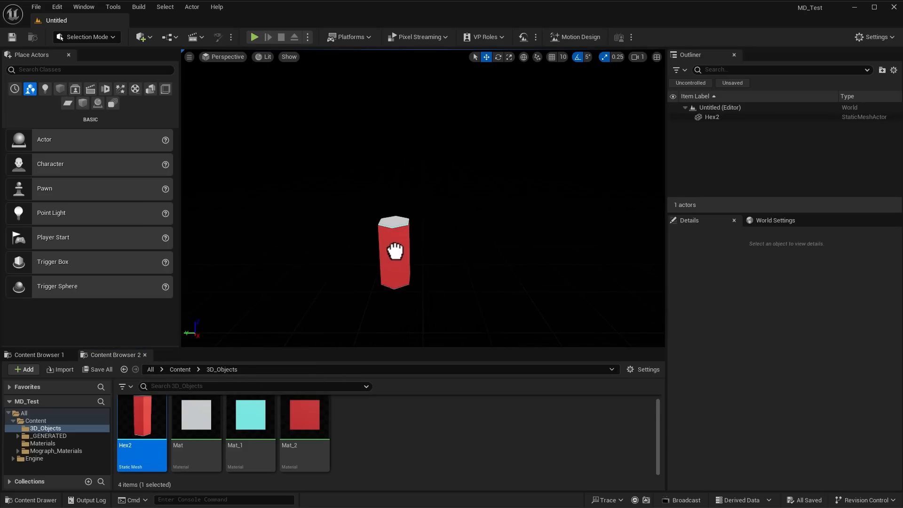
click(394, 252)
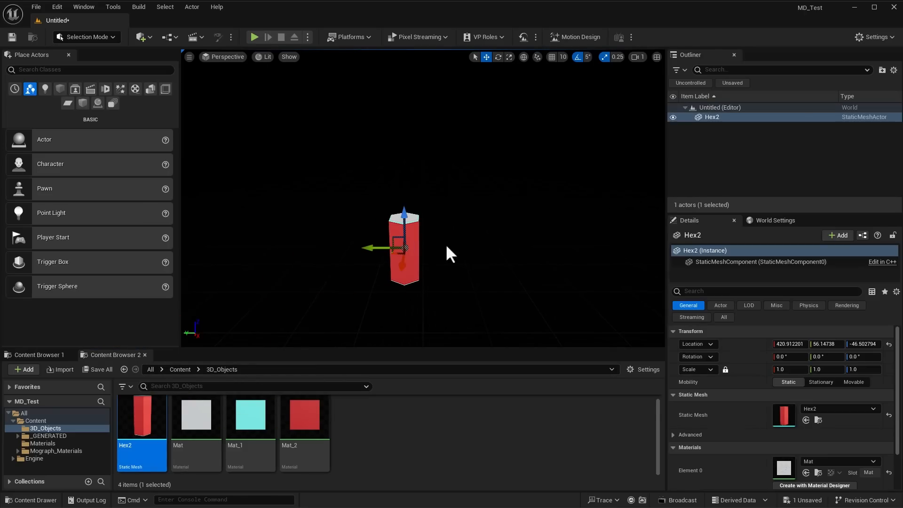
mouse_move(475, 252)
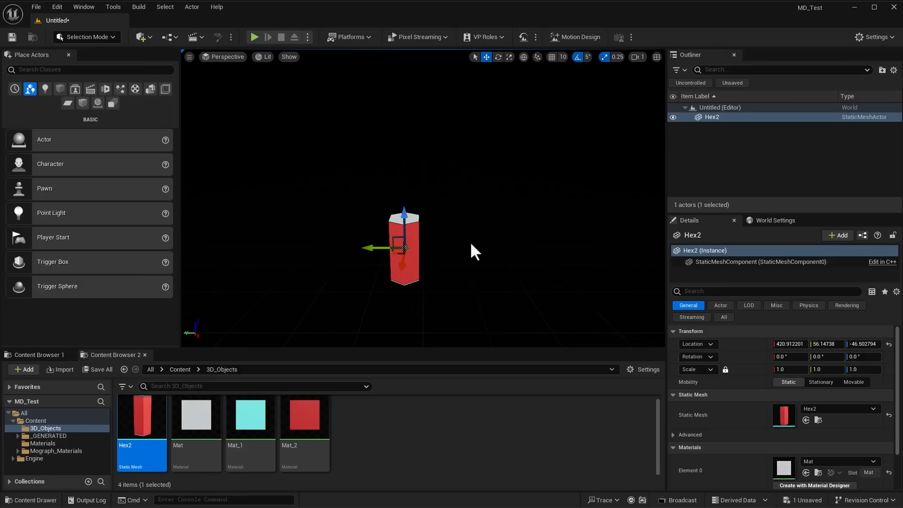
mouse_move(431, 258)
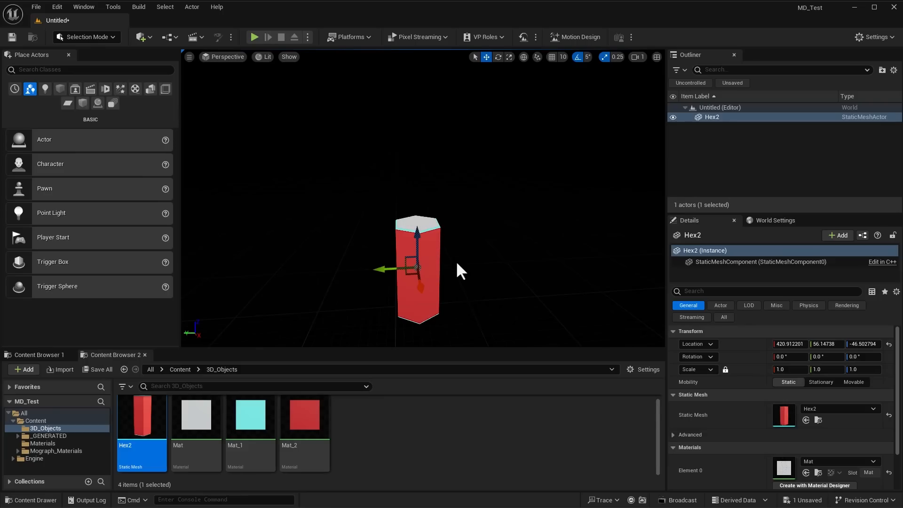
mouse_move(464, 275)
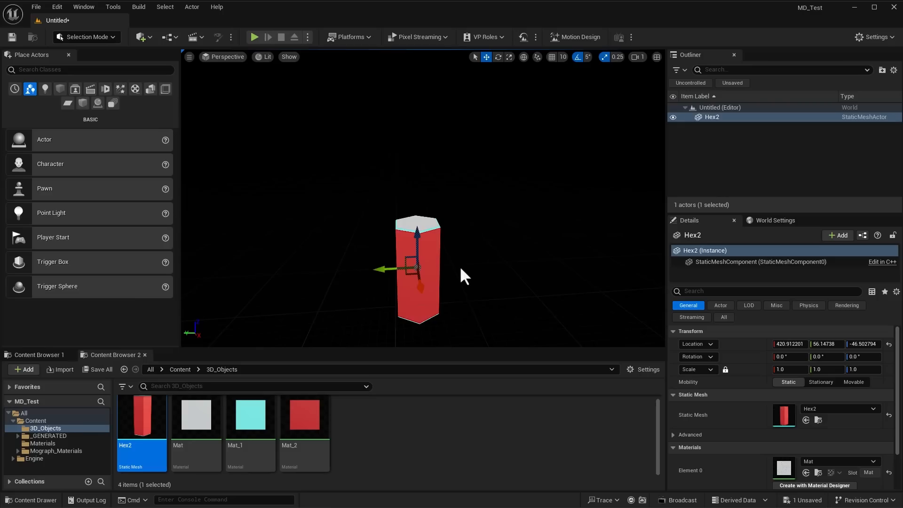
mouse_move(497, 225)
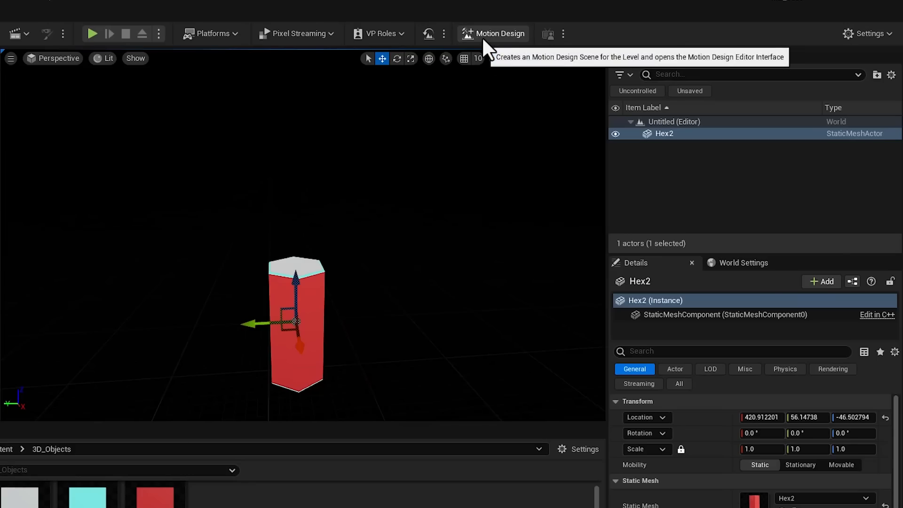
Step: Convert the level to a Motion Design scene and spawn the default root, directional light and sky light
click(497, 33)
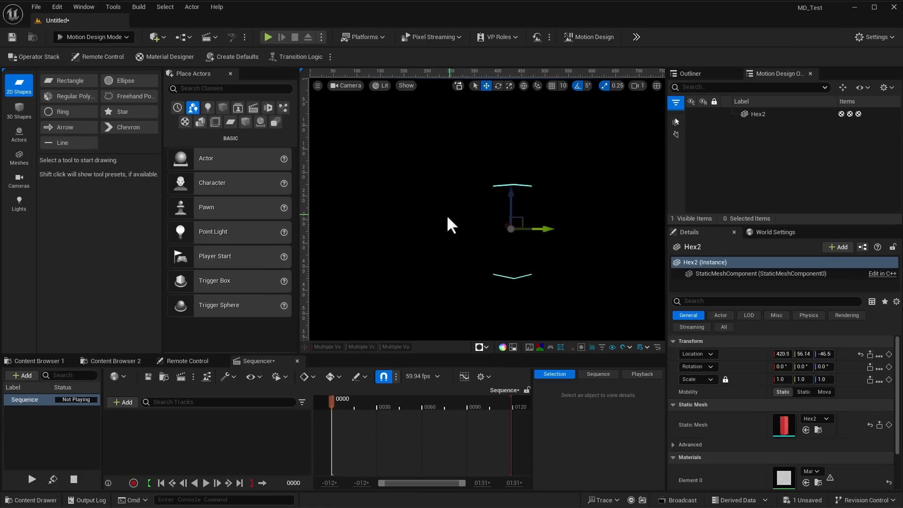
mouse_move(415, 200)
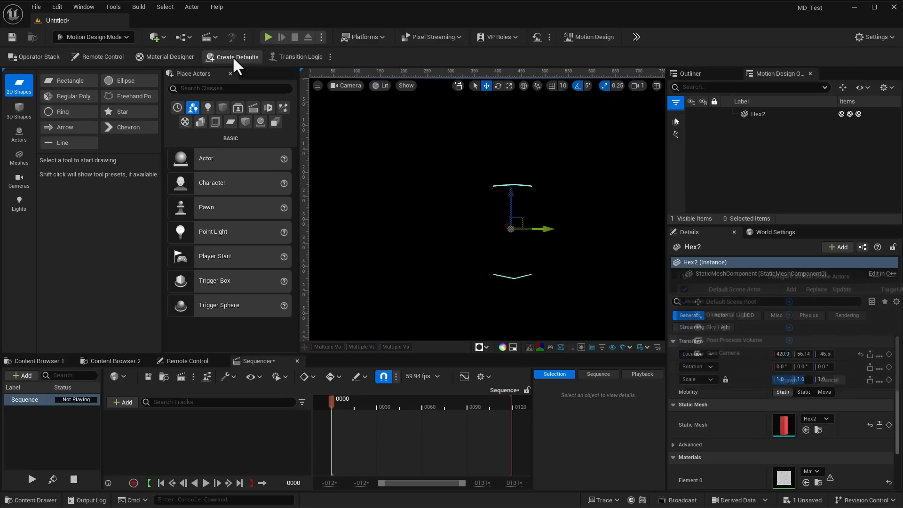
click(236, 56)
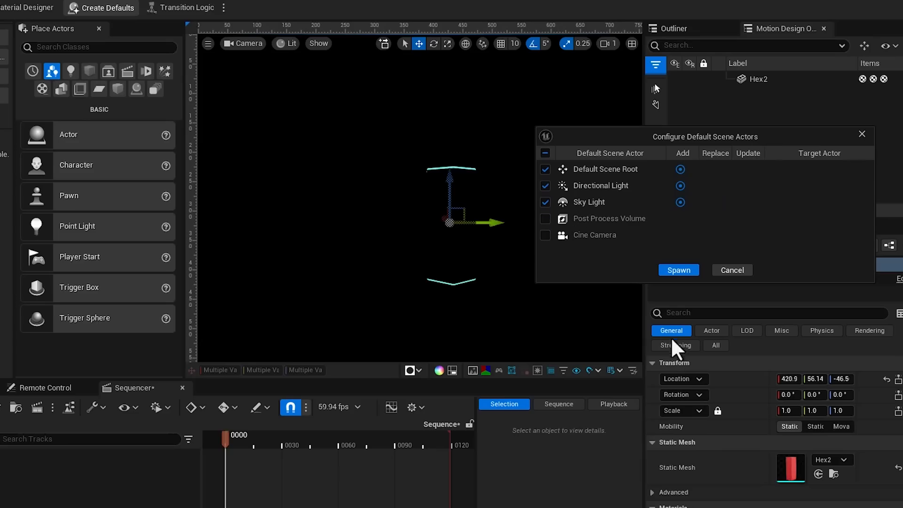
mouse_move(678, 270)
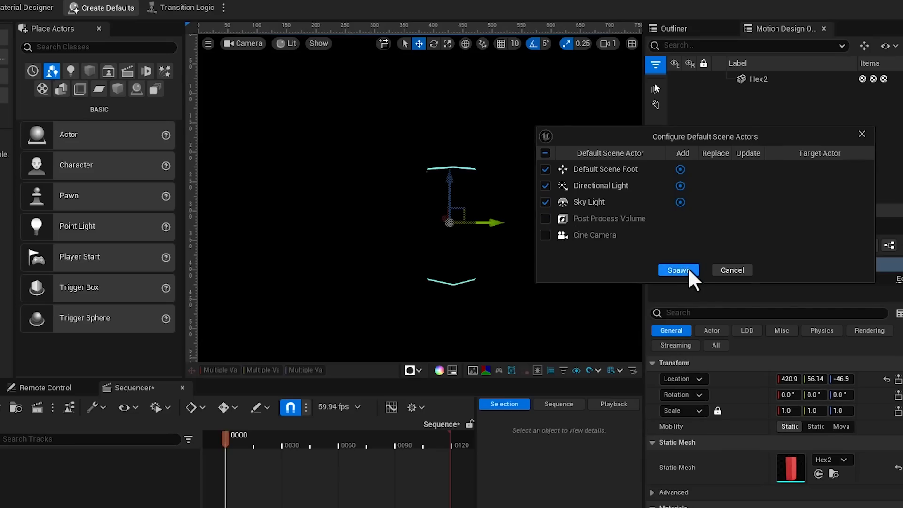
click(678, 270)
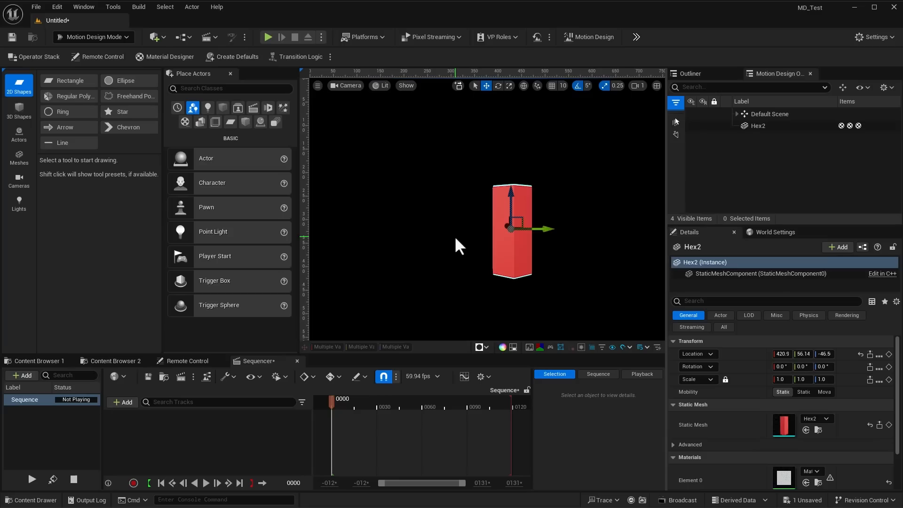
Step: Show the list of editor modes with Hex2 lit in the scene
click(346, 85)
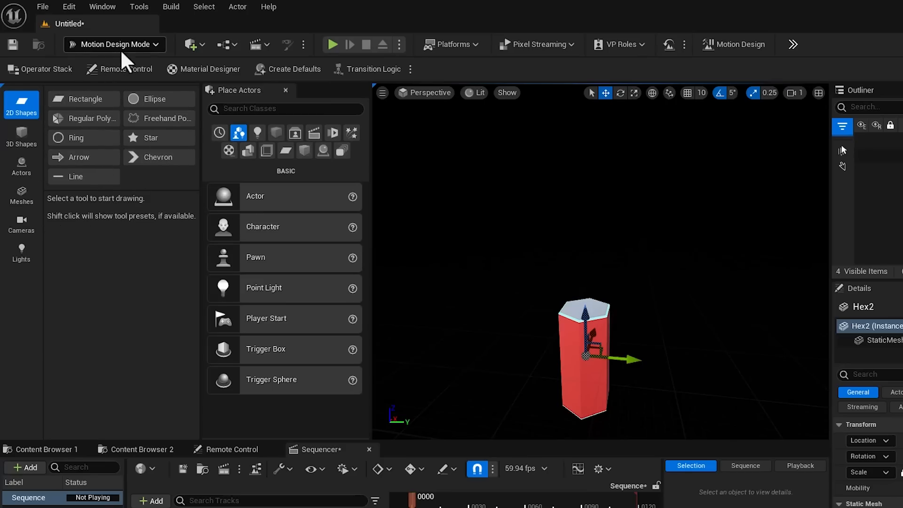
mouse_move(161, 60)
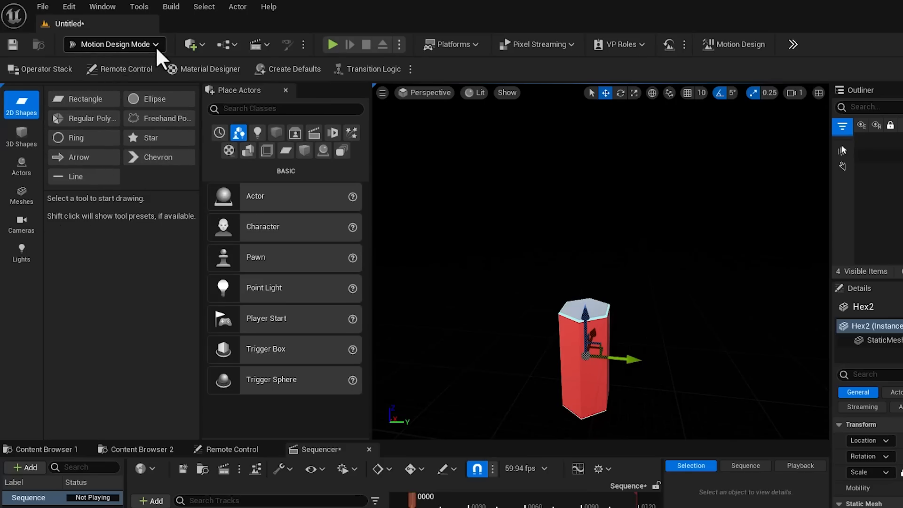
click(114, 44)
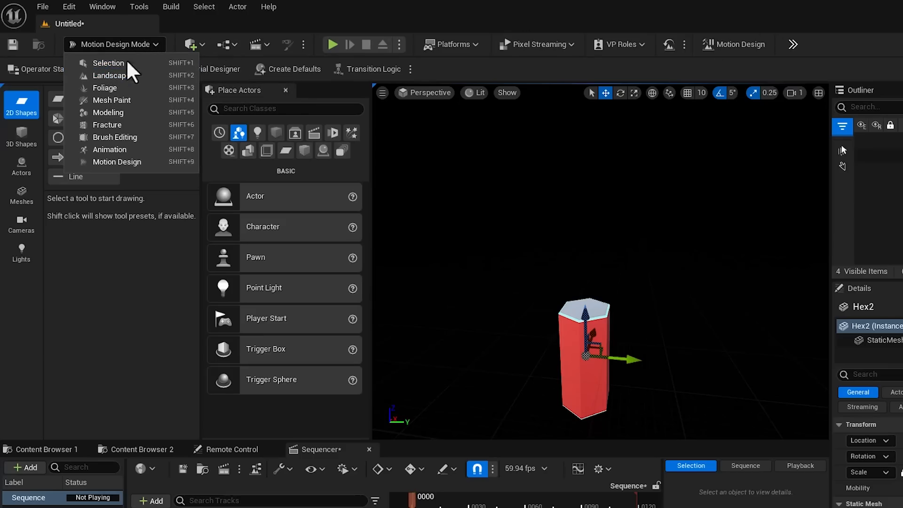
mouse_move(117, 161)
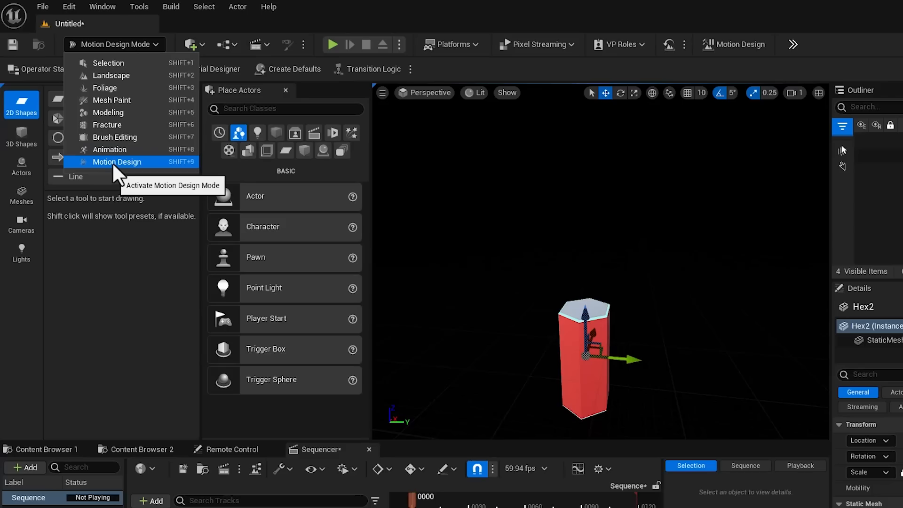
mouse_move(686, 78)
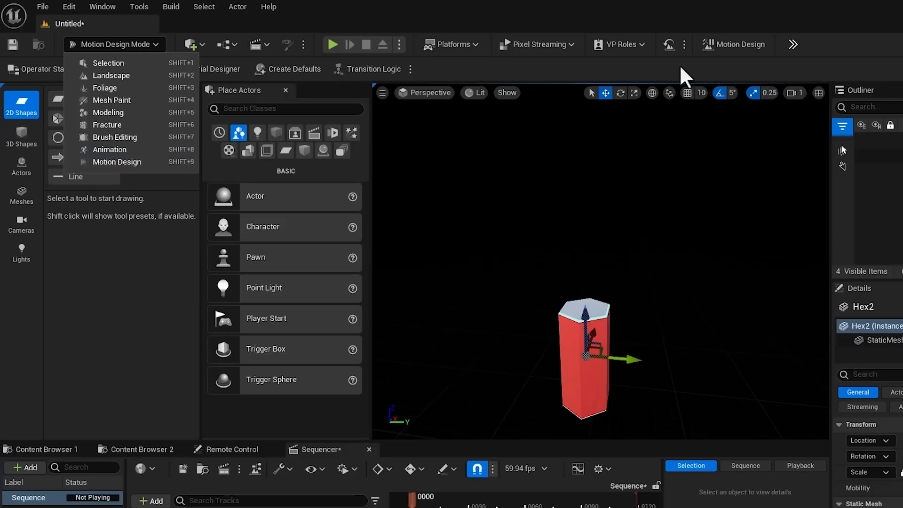
mouse_move(118, 162)
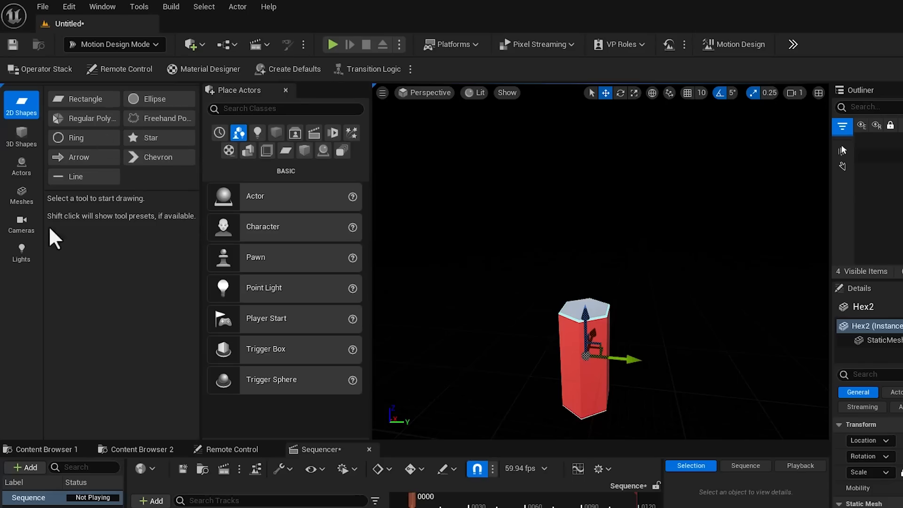
Step: Add a Cloner actor and reset Hex2's location to the origin
click(21, 166)
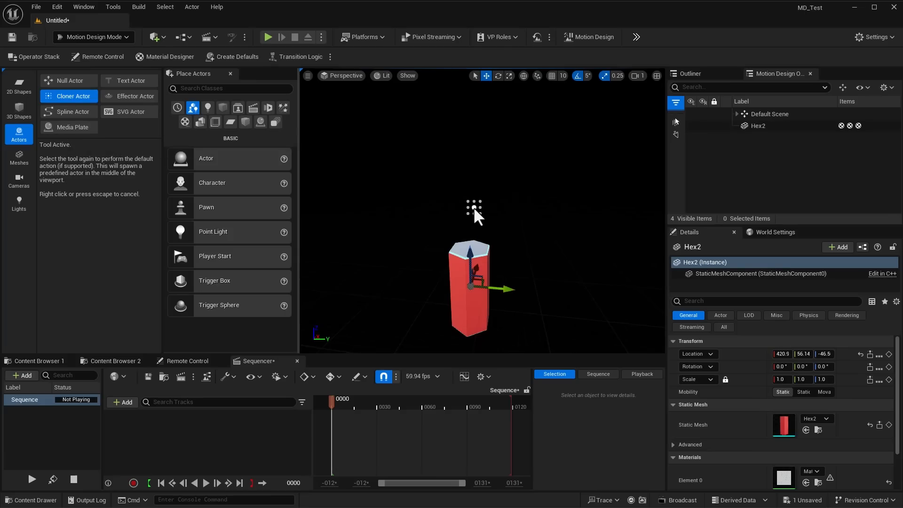
click(72, 96)
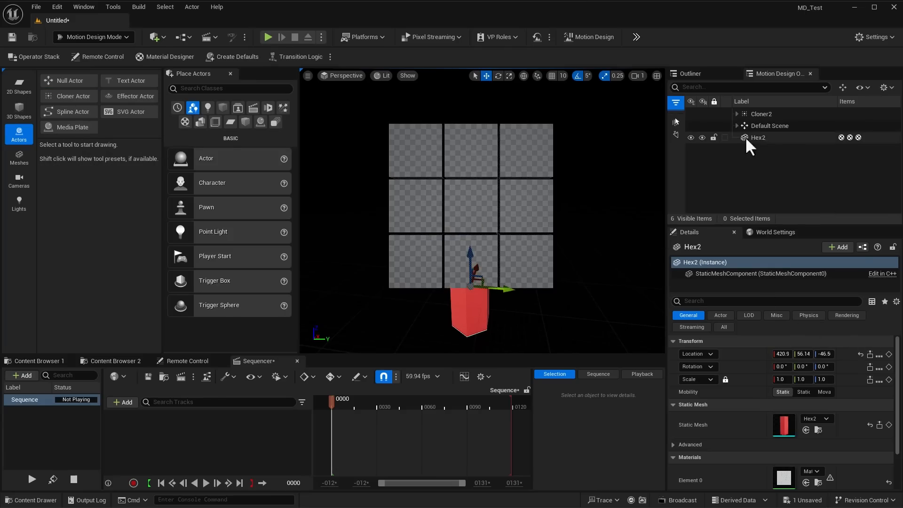
click(758, 137)
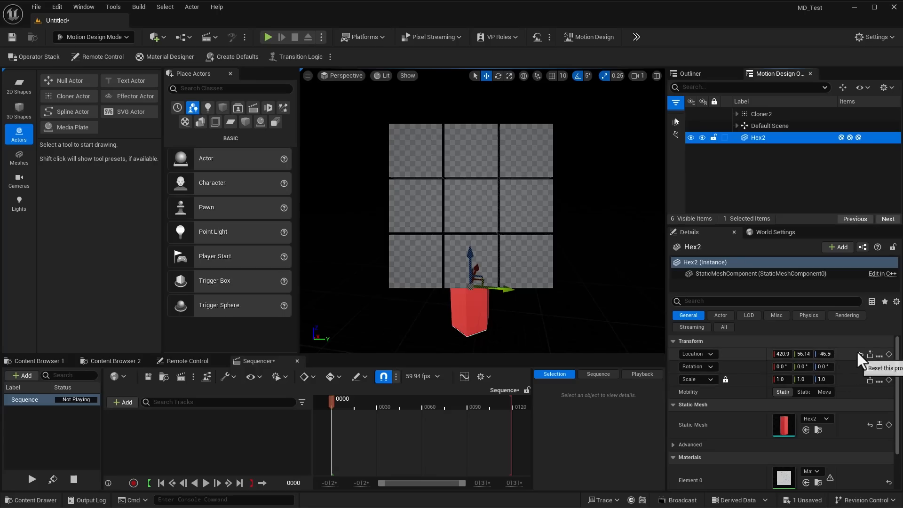
click(859, 354)
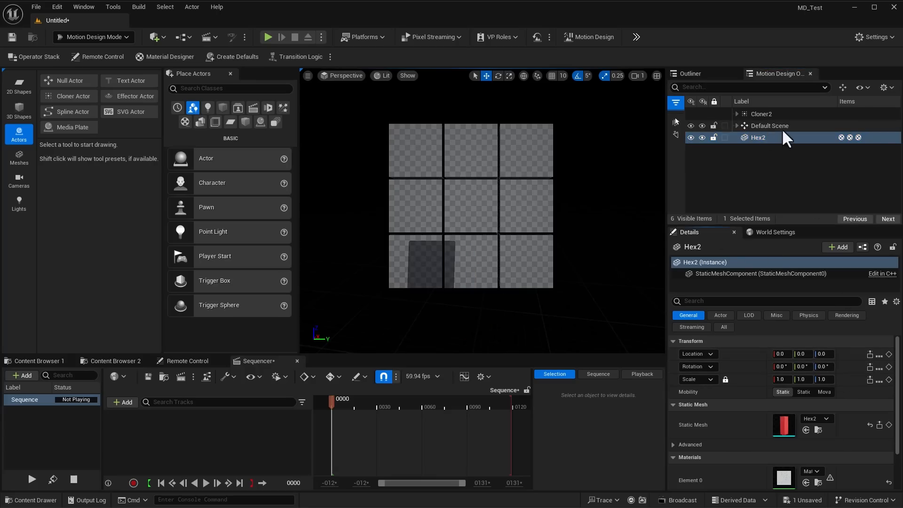
Step: Parent Hex2 under Cloner2 and delete the cloner's DefaultCube
click(762, 114)
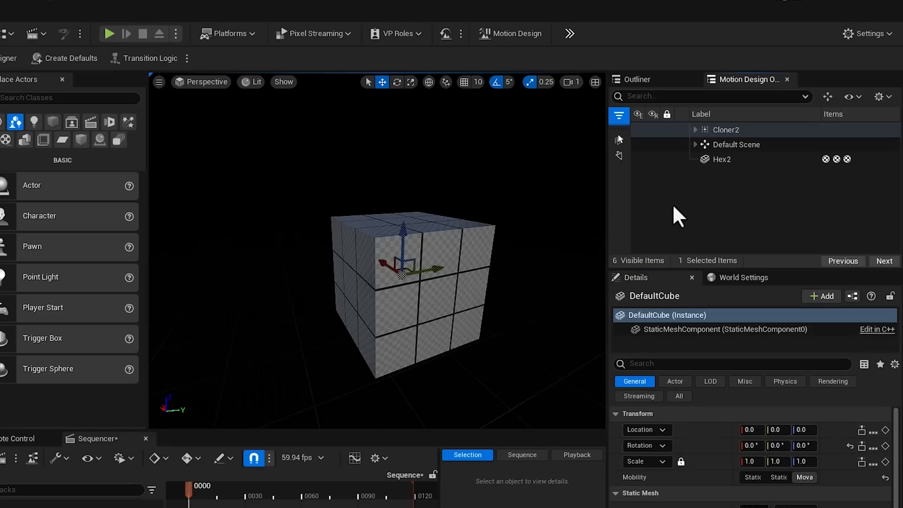
click(696, 130)
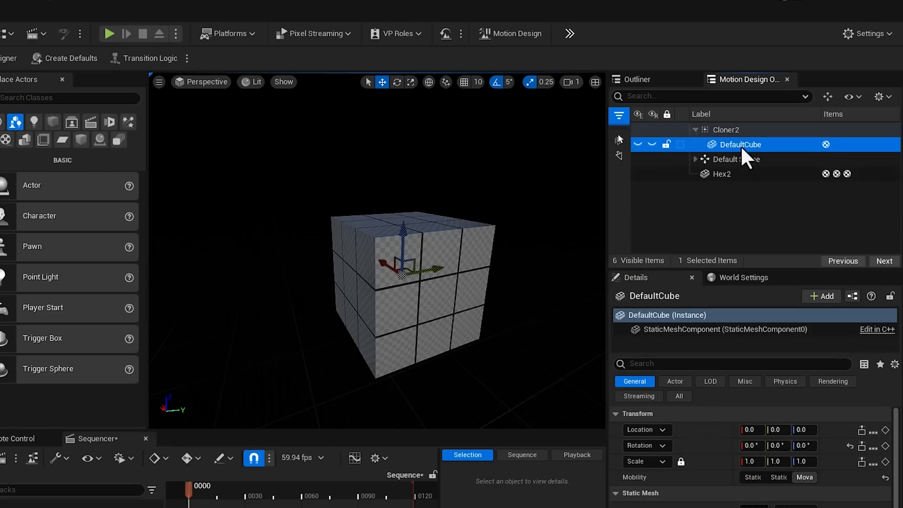
double_click(740, 144)
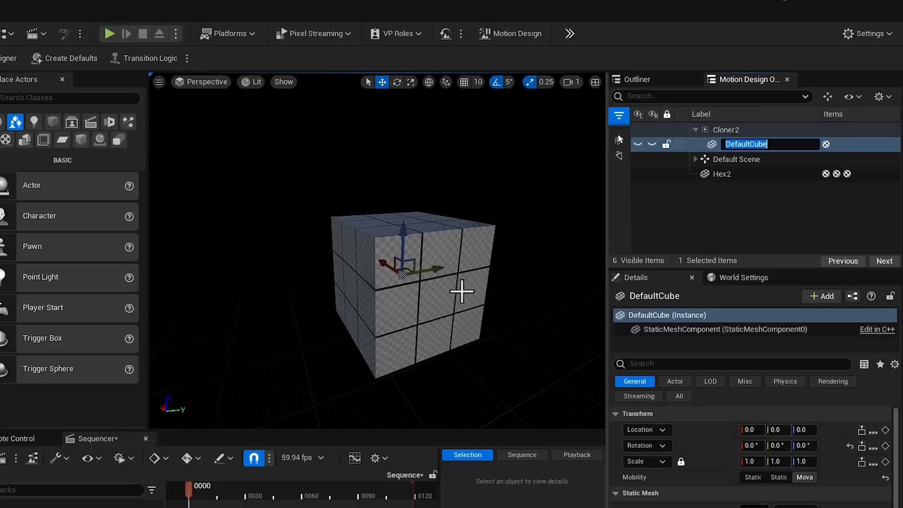
drag(721, 174, 732, 133)
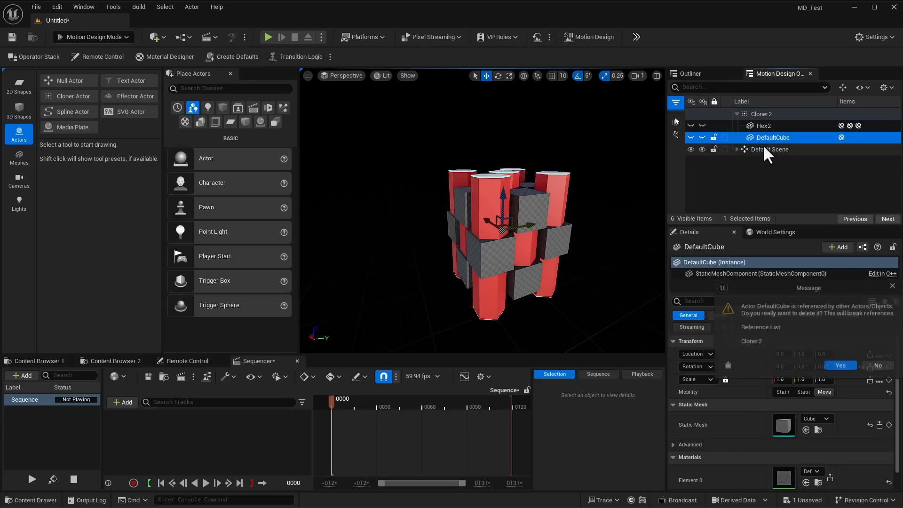
click(839, 365)
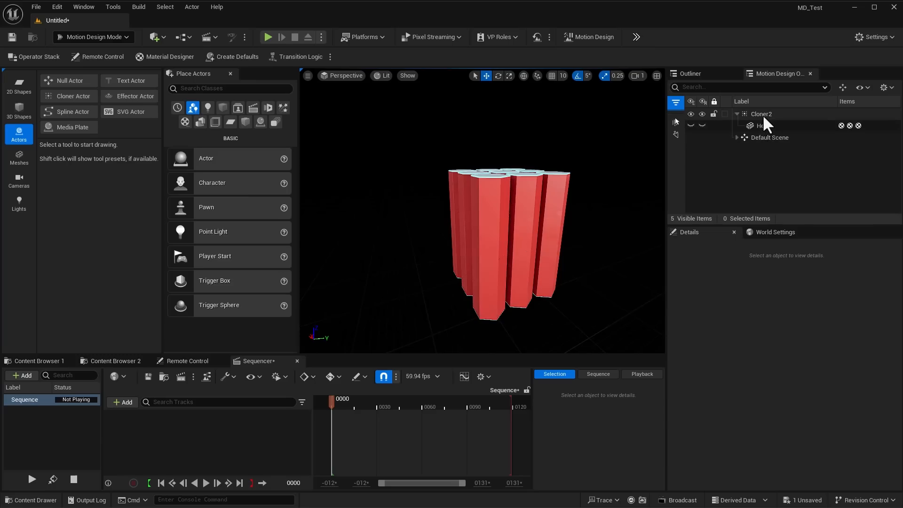
Step: Set Cloner2's layout to Honeycomb with a width count of 100
click(761, 113)
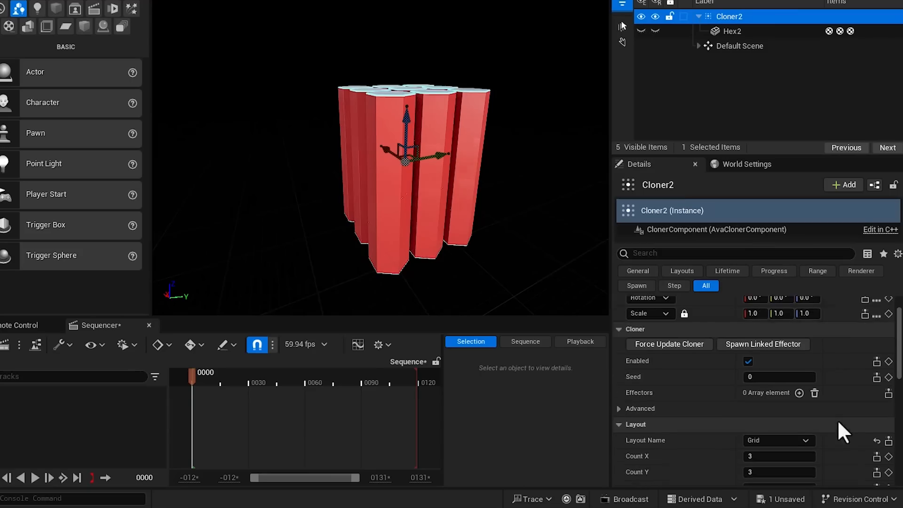
scroll(down, 3)
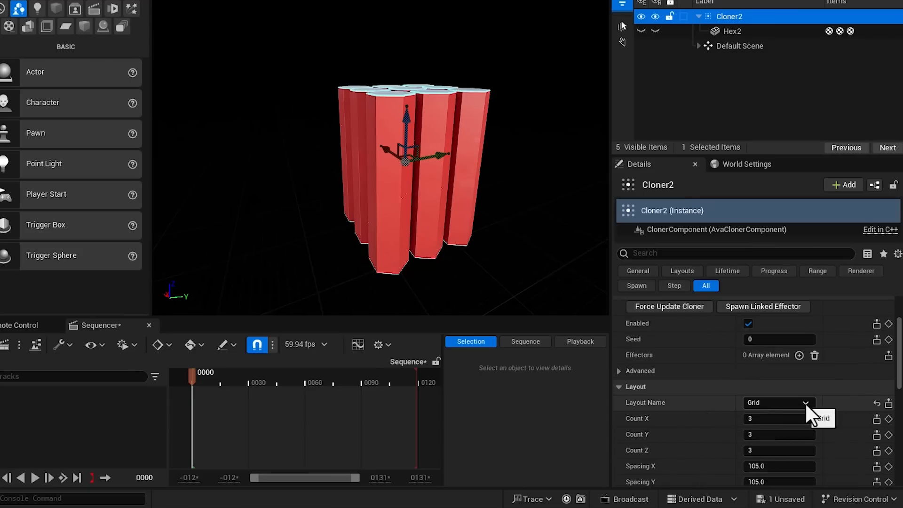
click(778, 402)
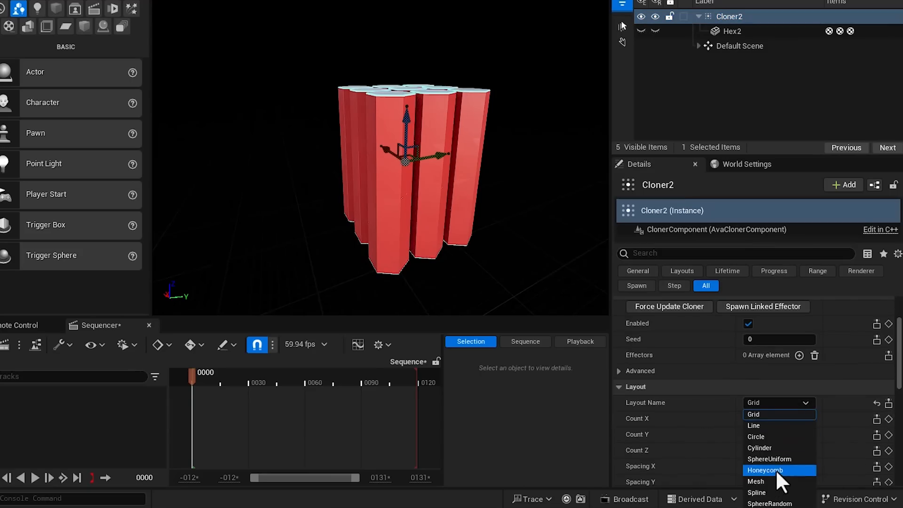
click(766, 470)
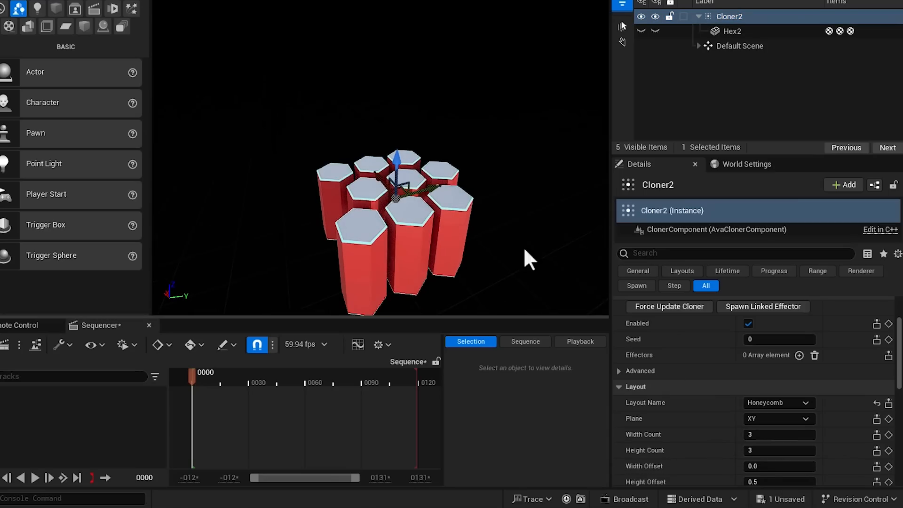
click(779, 434)
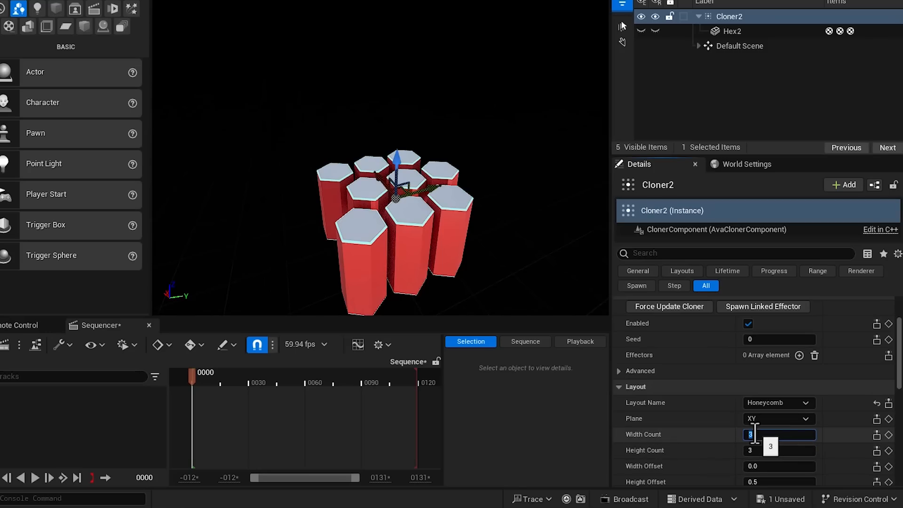
text(100)
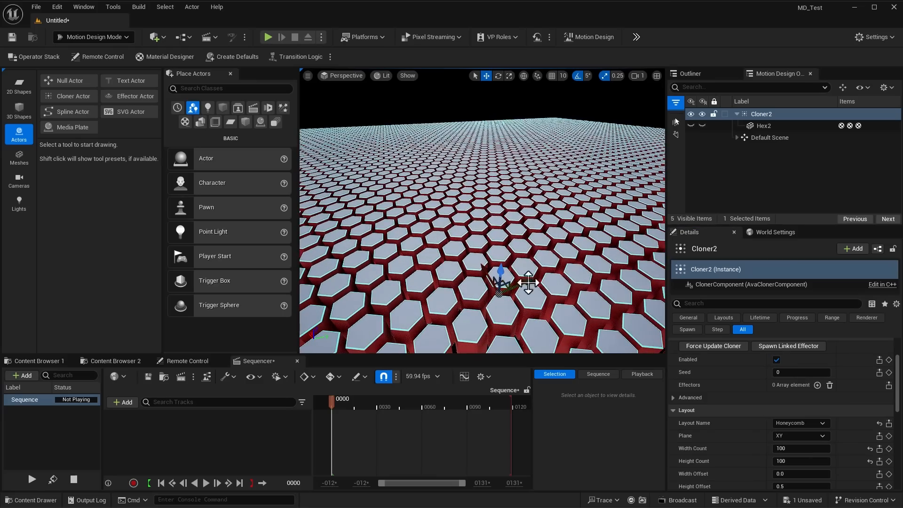
mouse_move(656, 76)
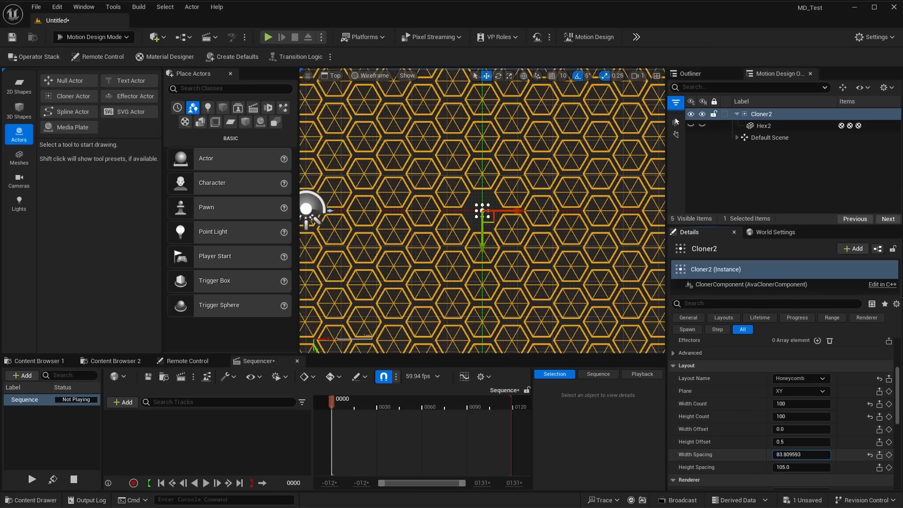
Step: Reduce width spacing to about 80.5 and height spacing to about 93.8, packing the honeycomb
drag(800, 454, 792, 454)
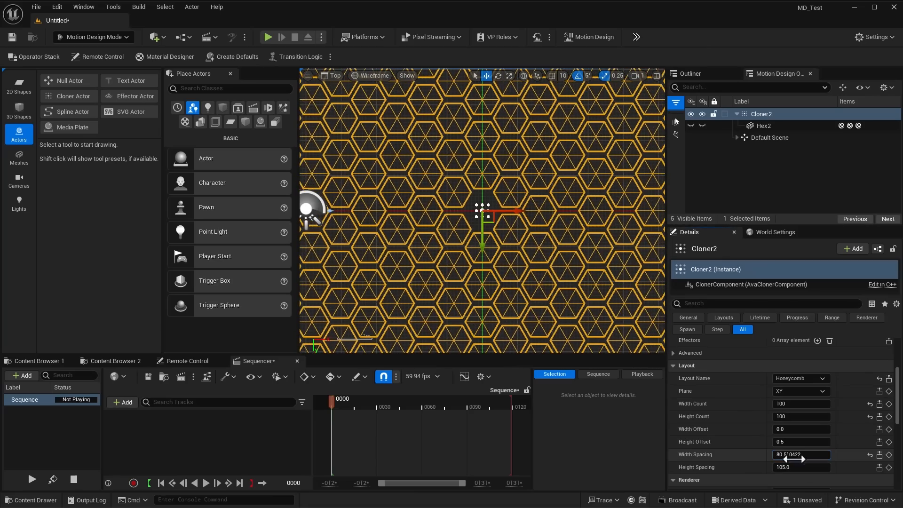
drag(800, 467, 778, 467)
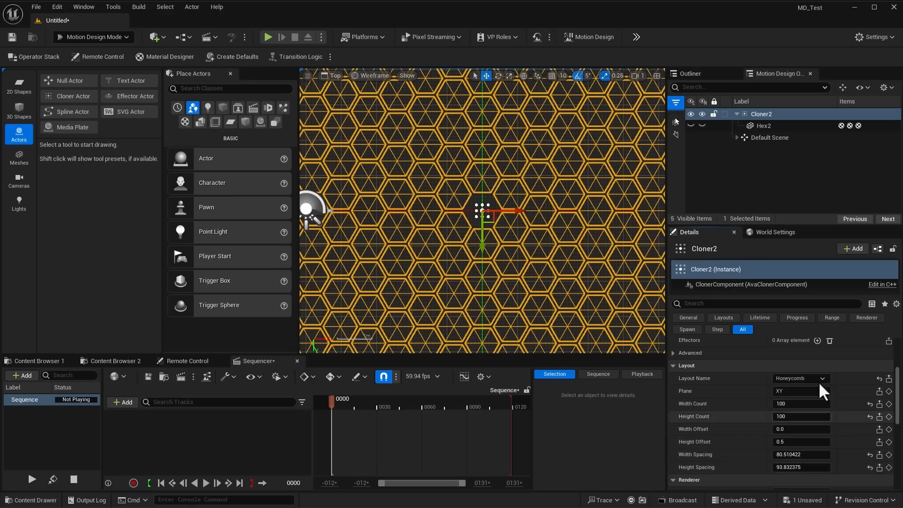
mouse_move(655, 75)
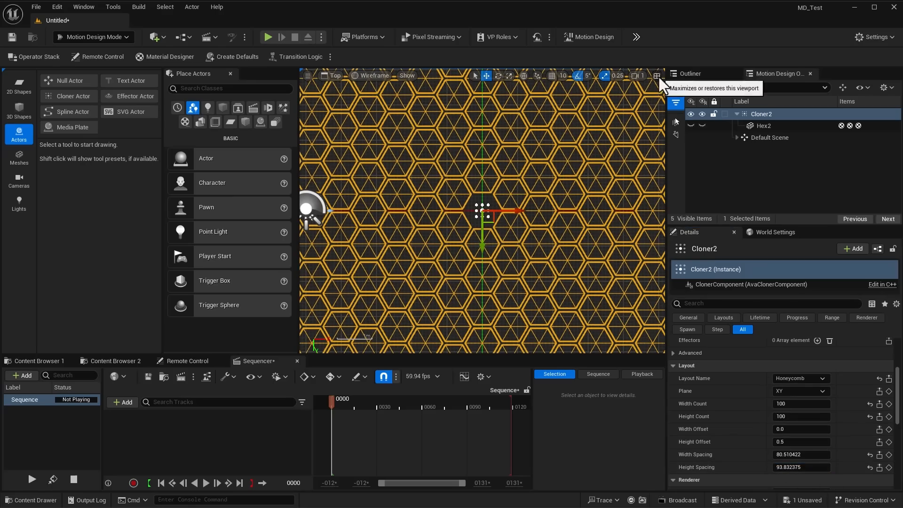
click(655, 75)
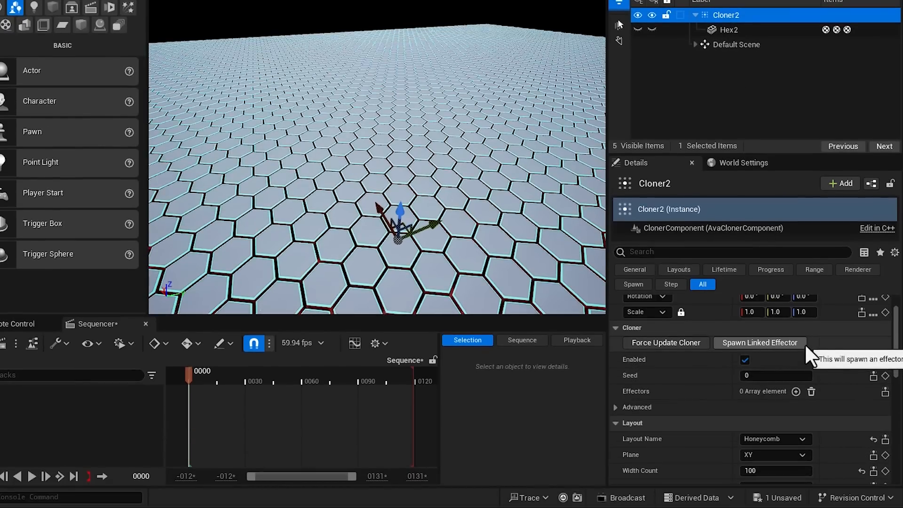
Step: Spawn a sphere effector linked to Cloner2, raising central columns
click(759, 343)
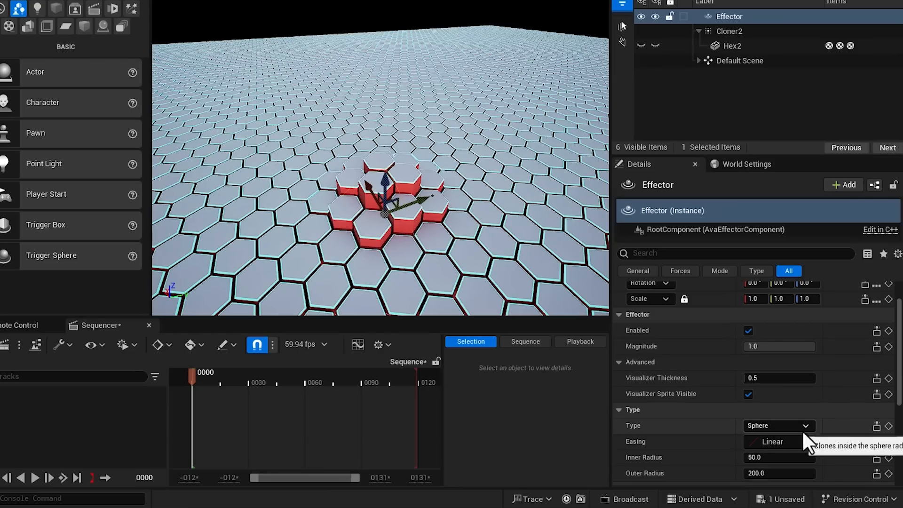
Step: Switch the effector to Noise Field mode and set its pan, ending at 7.0
click(778, 425)
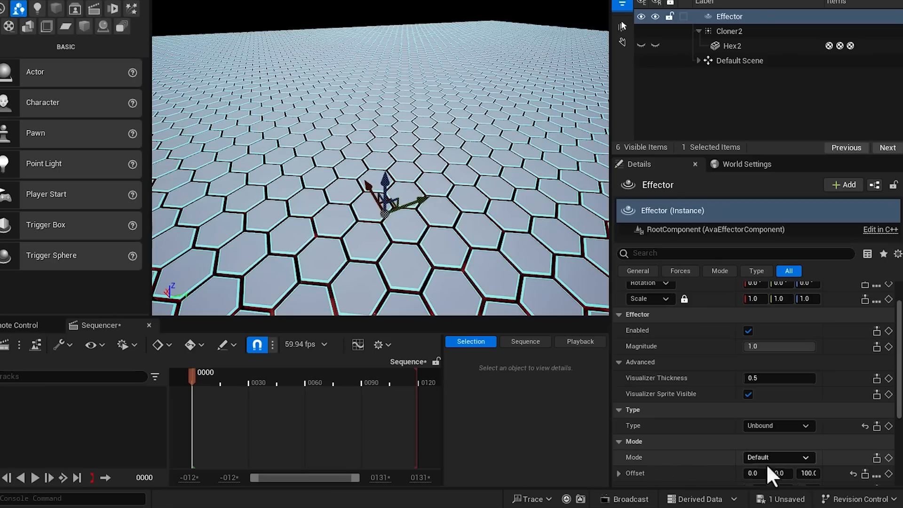
click(777, 456)
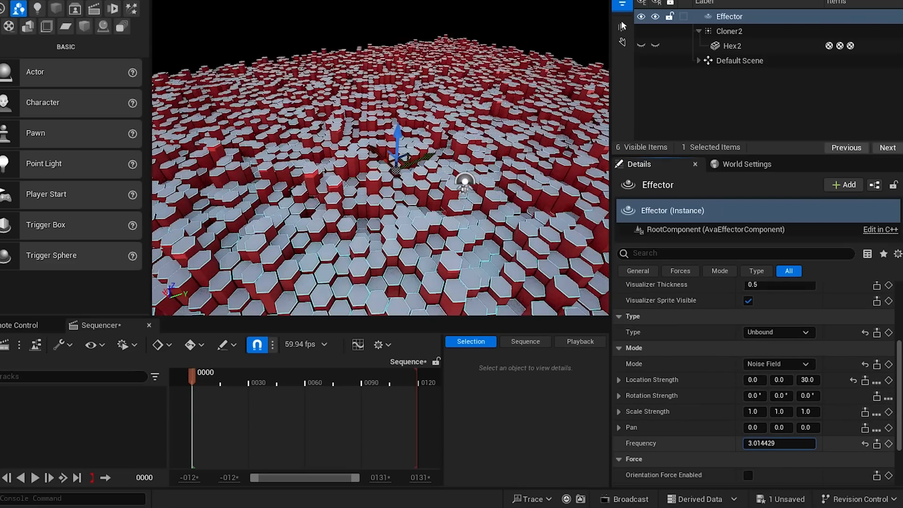
text(0.5)
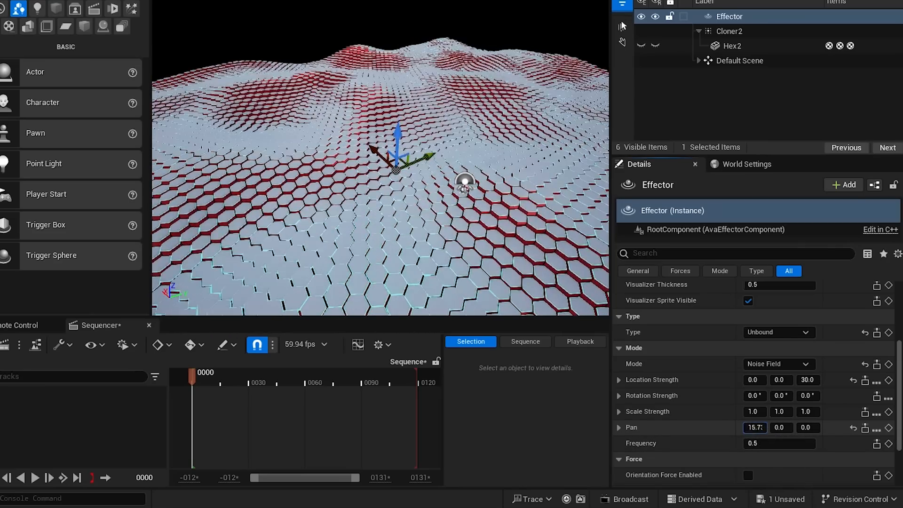
drag(754, 428, 777, 428)
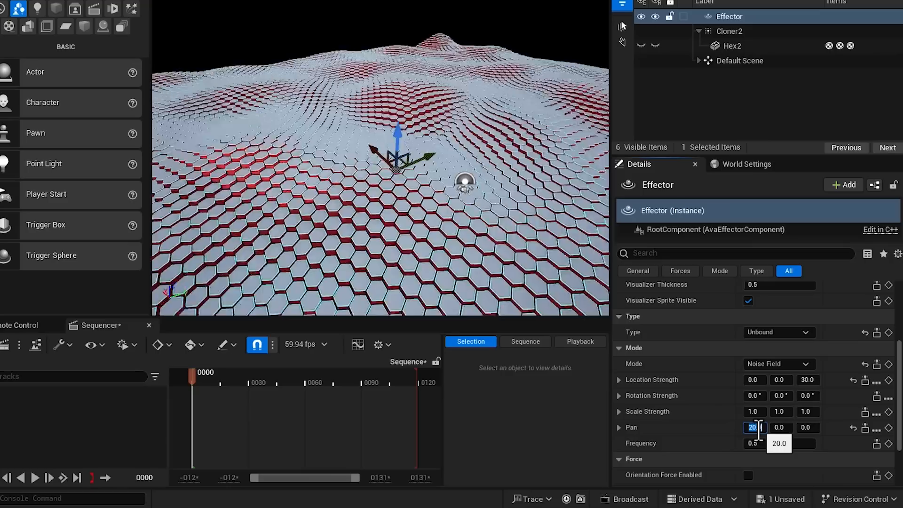
drag(755, 427, 755, 428)
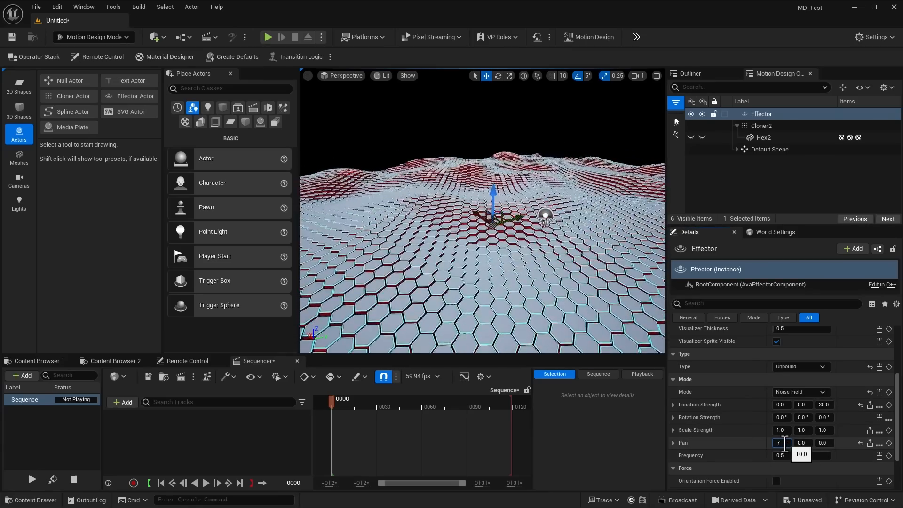
text(7.0)
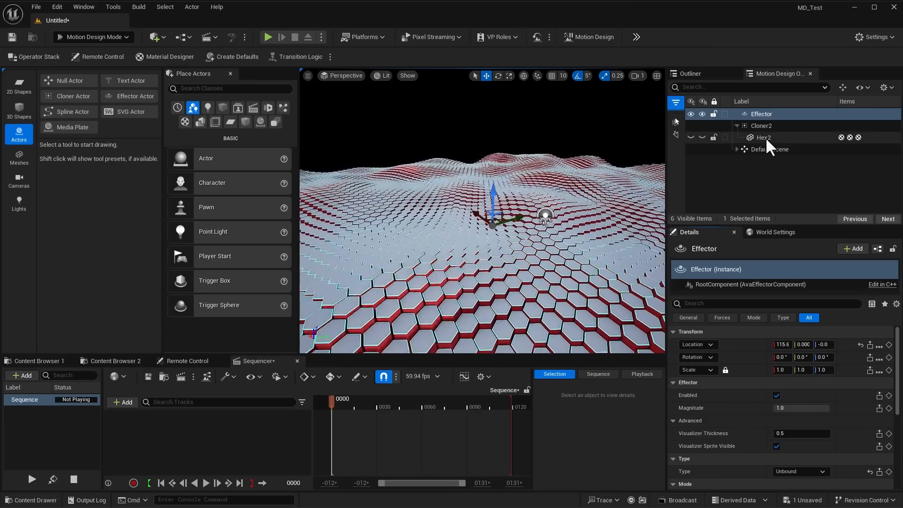
Step: Spawn a second linked effector, Effector2, on Cloner2
click(761, 125)
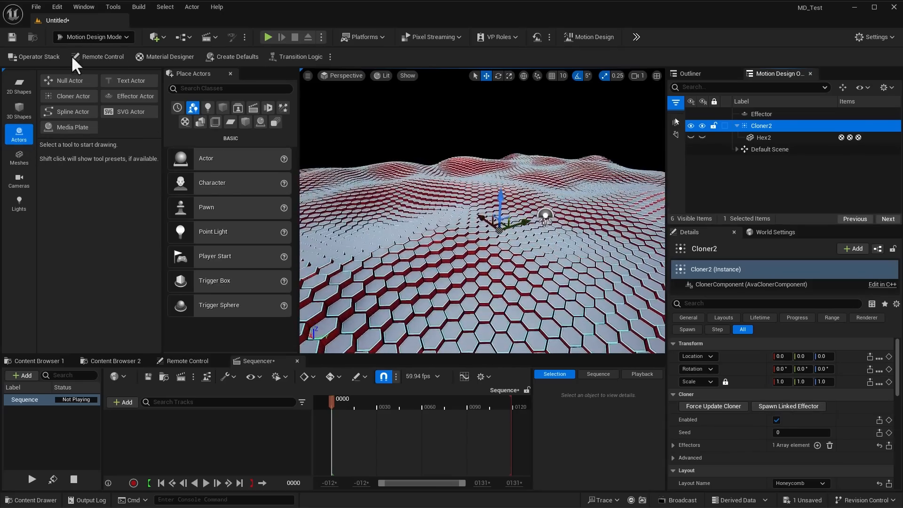
mouse_move(135, 96)
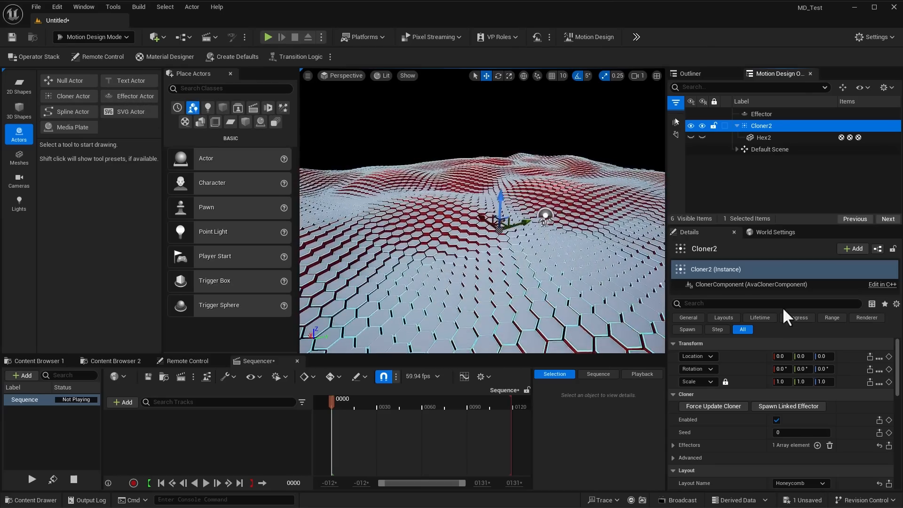
mouse_move(789, 406)
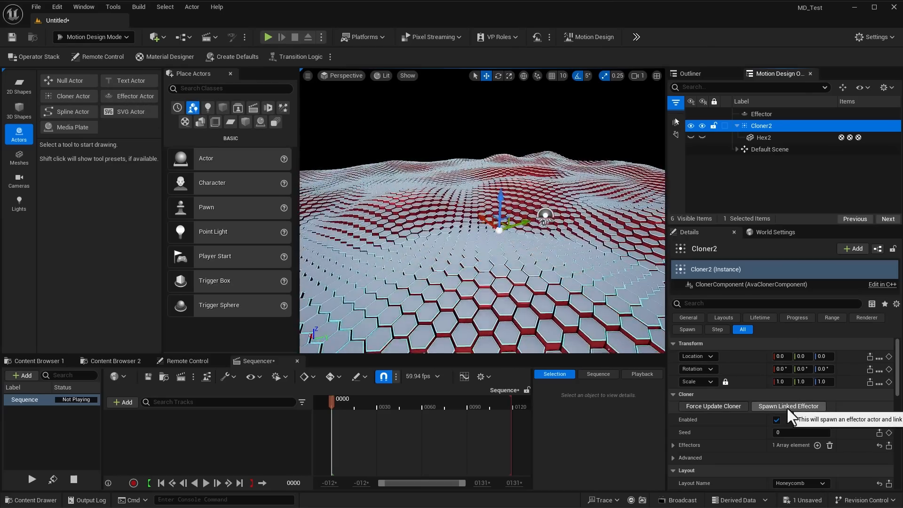
click(789, 406)
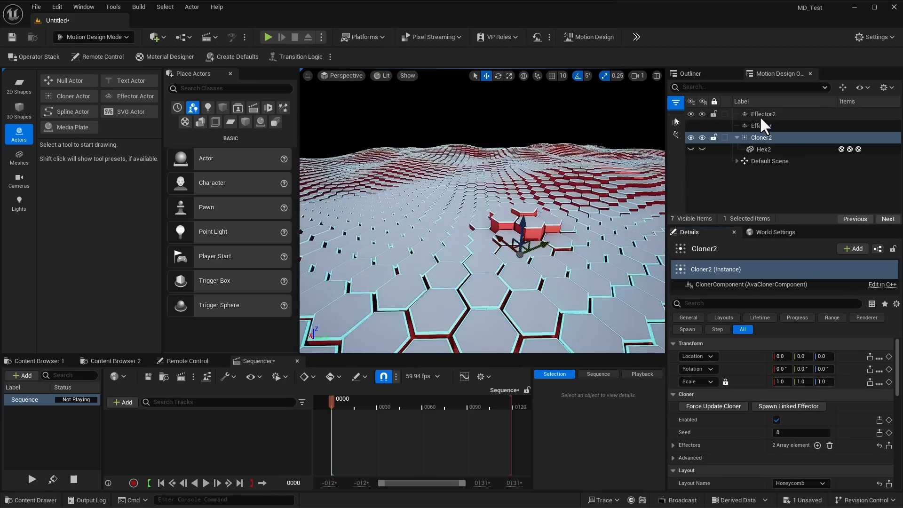
Step: Make Effector2 a sphere effector with Offset Z 200 and outer radius about 389.5
click(763, 113)
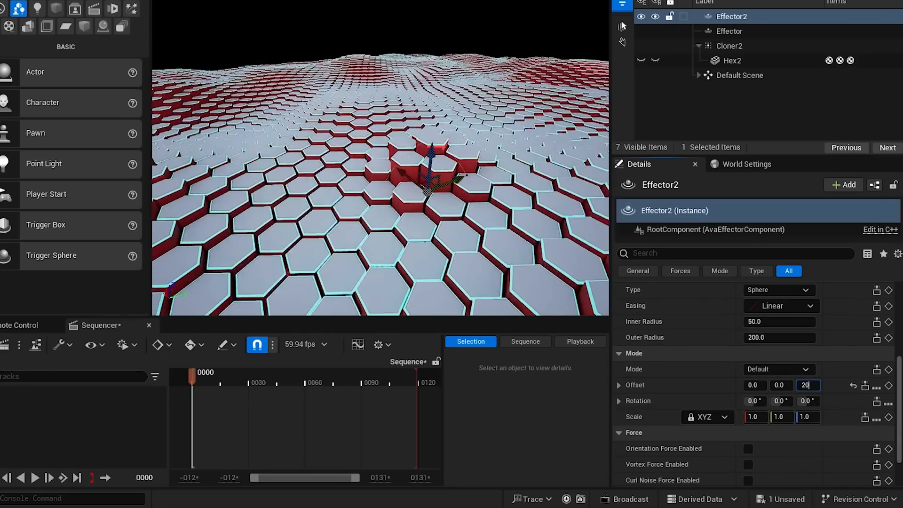
text(200.0)
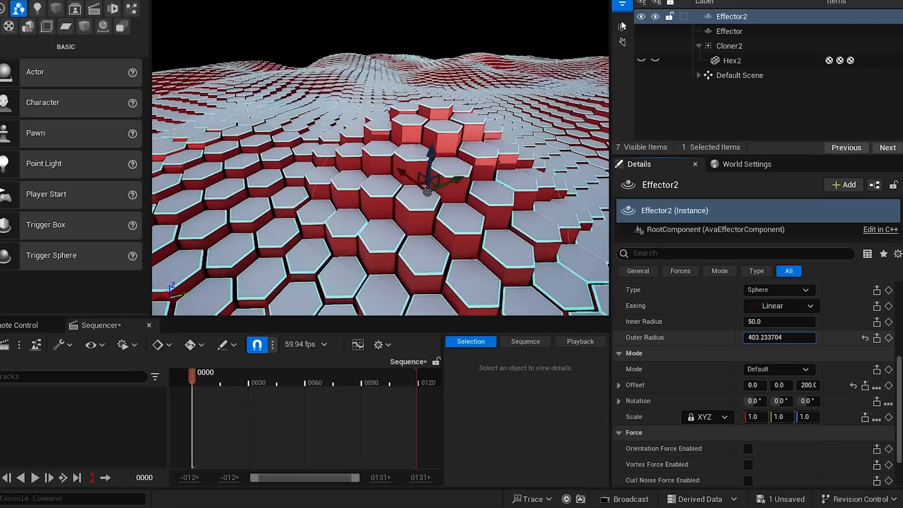
drag(779, 338, 771, 338)
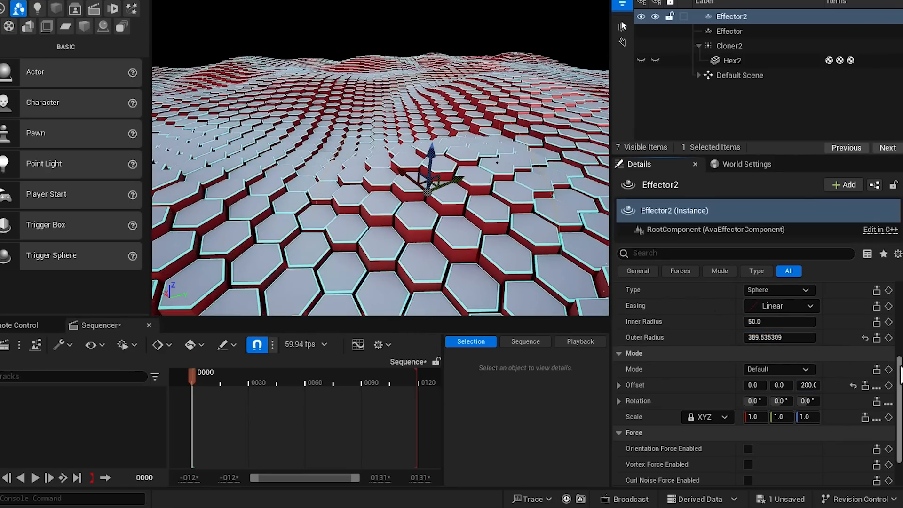
scroll(down, 3)
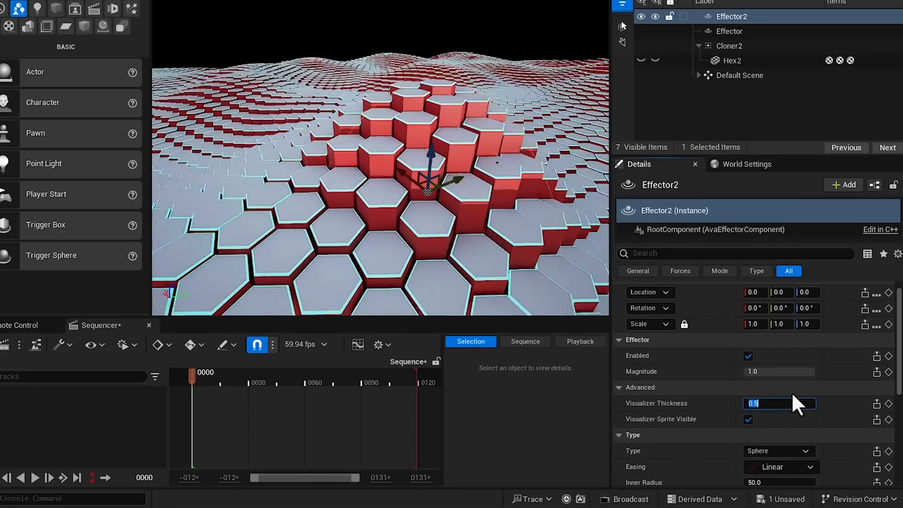
Step: Set Effector2's visualizer thickness to 4.0 and scrub its outer radius to about 766.5
text(2.0)
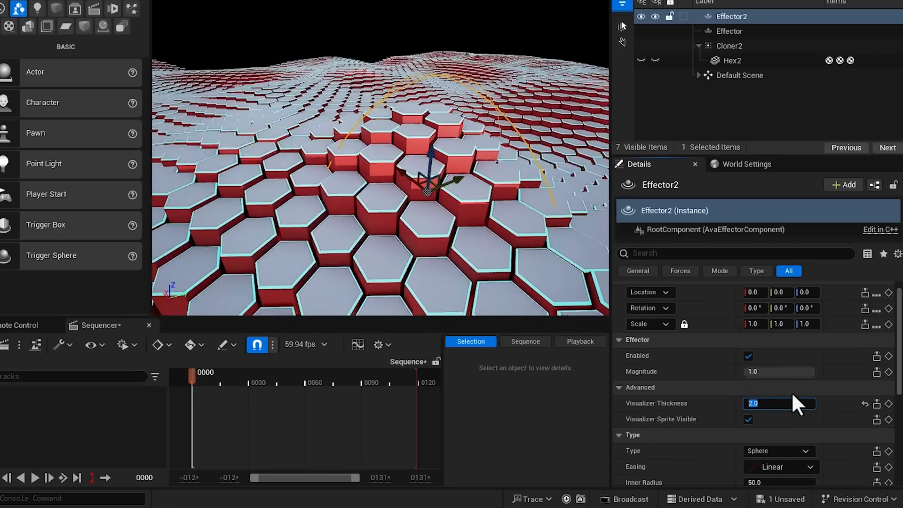
text(4.0)
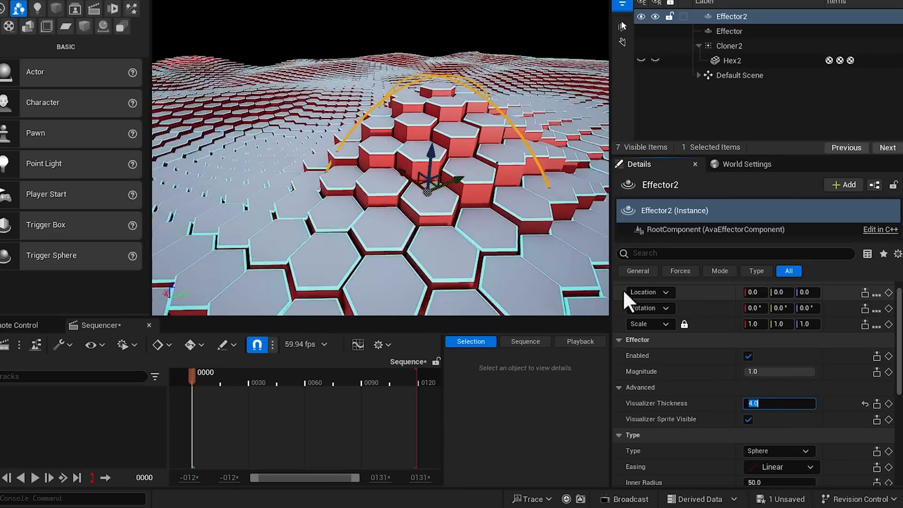
scroll(down, 3)
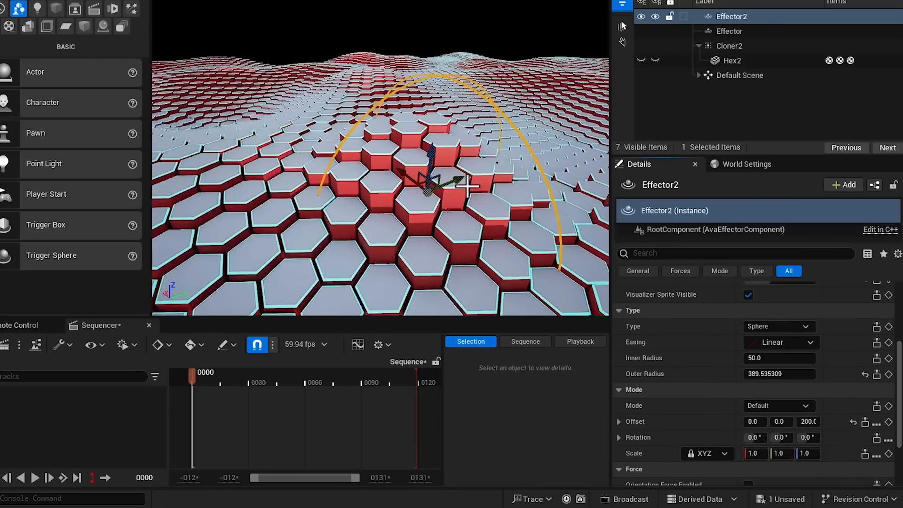
drag(780, 374, 749, 374)
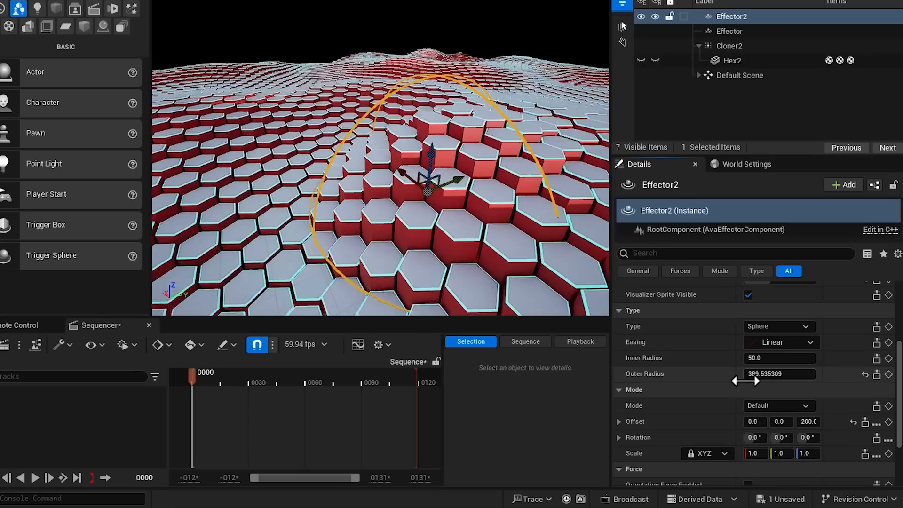
drag(747, 379, 804, 374)
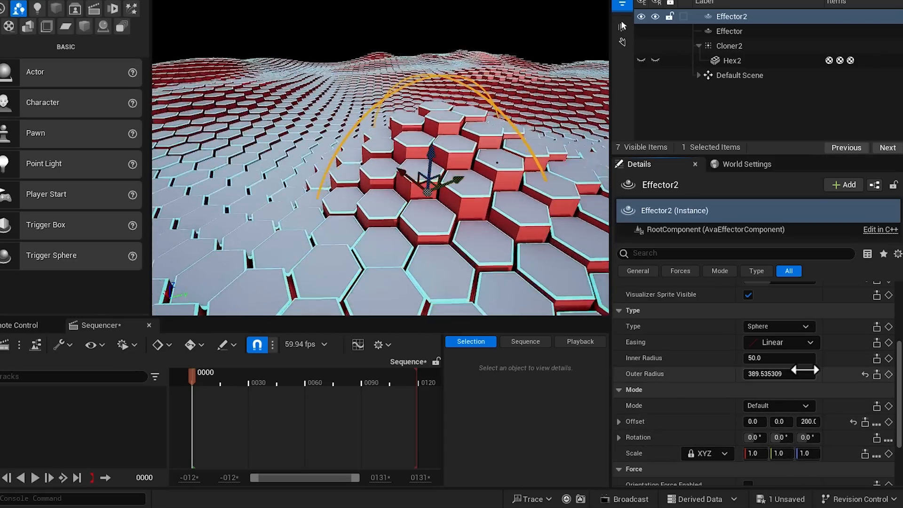
Step: Try In Out Quint and In Bounce, settle on In Out Cubic easing, and raise Offset Z to 300
click(780, 342)
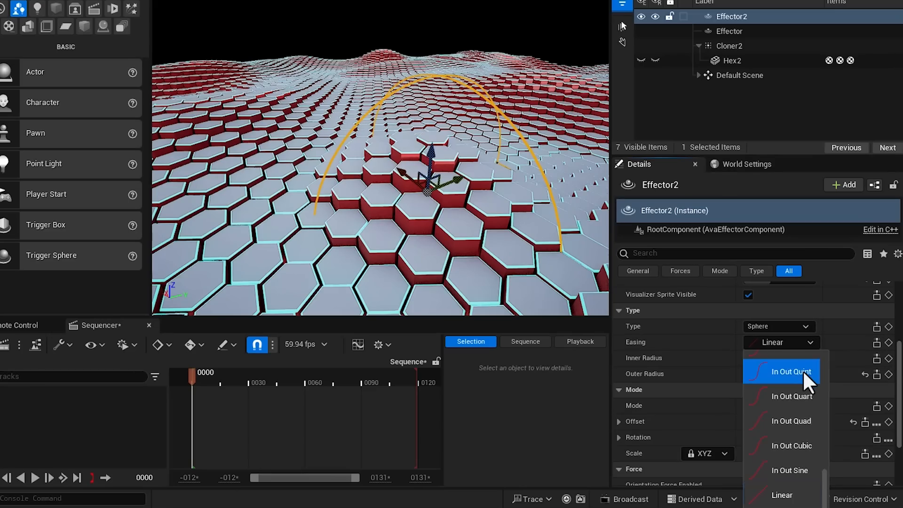
click(782, 372)
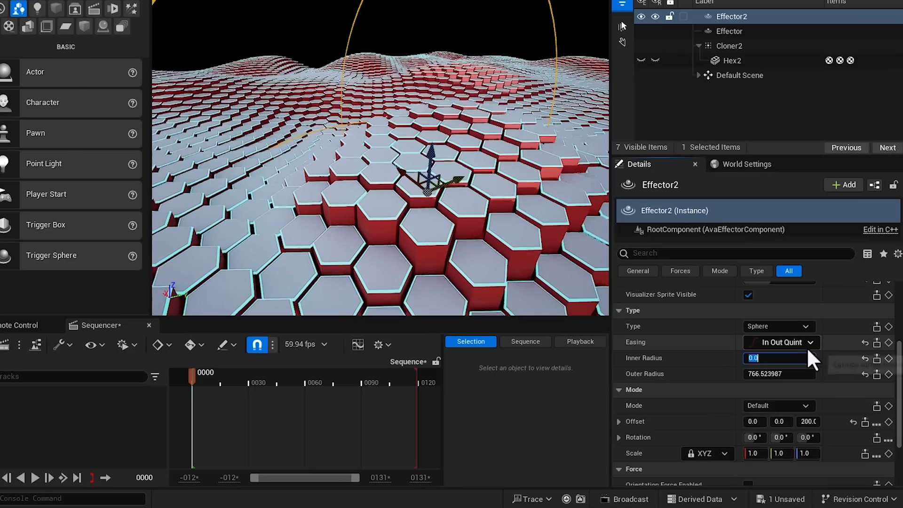
click(780, 342)
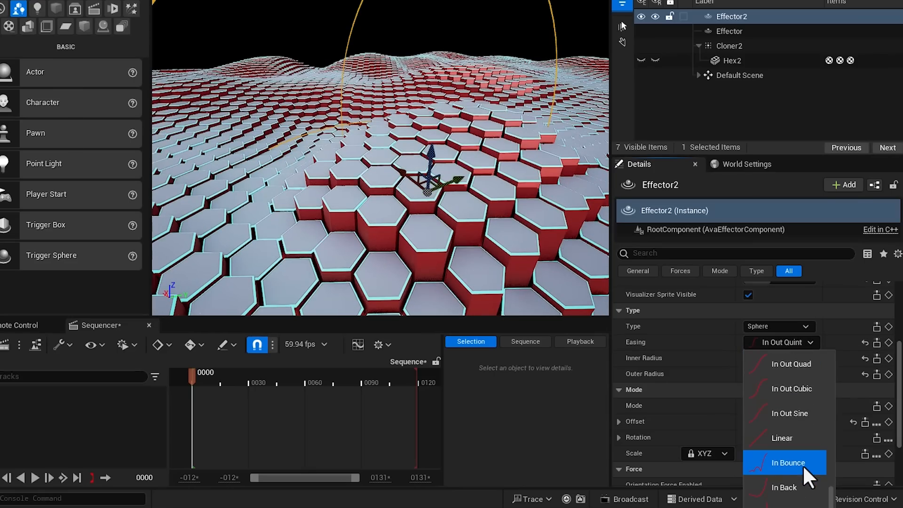
click(790, 462)
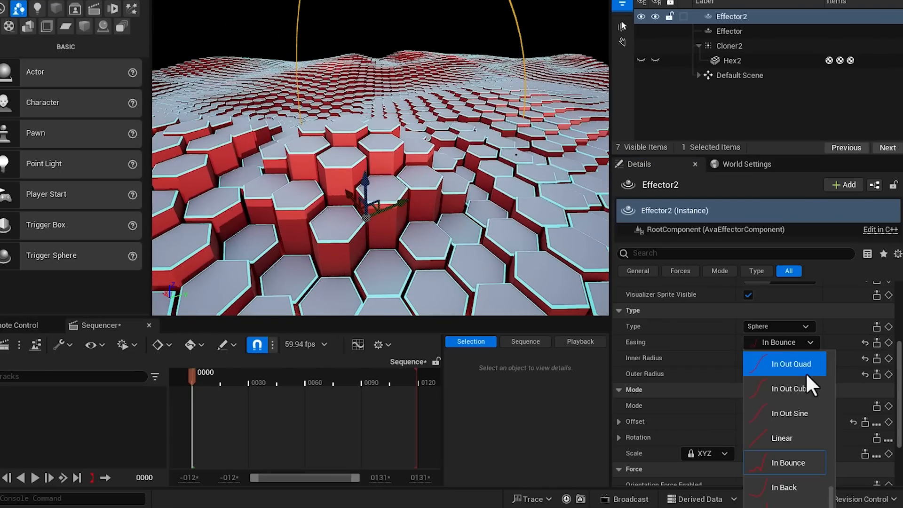
click(788, 389)
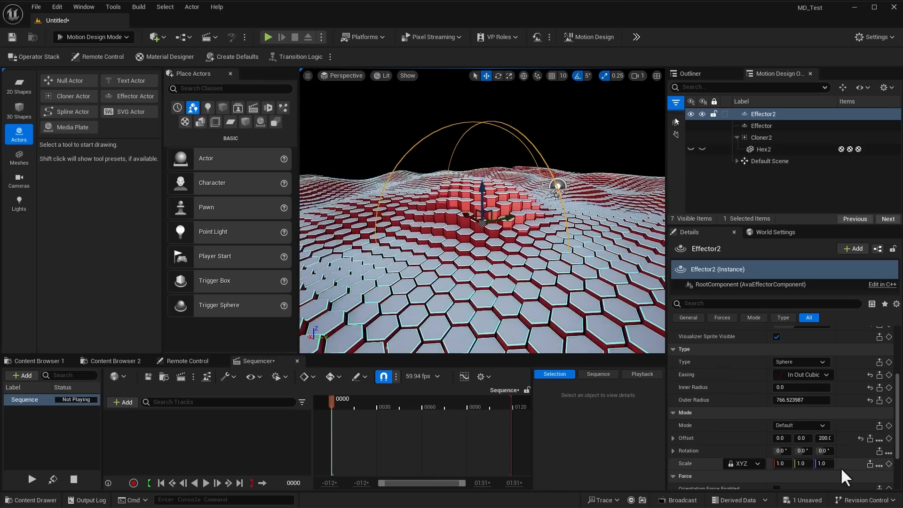
click(824, 438)
text(300)
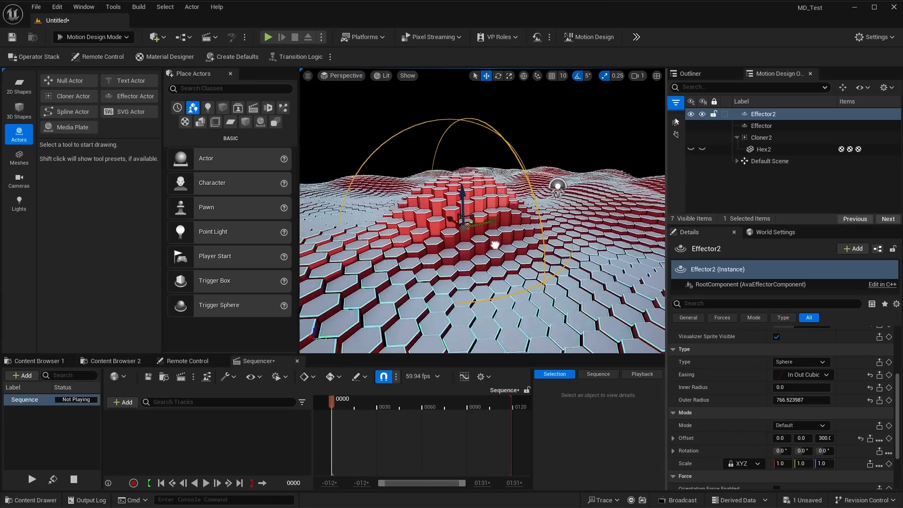
Step: Filter the Mograph_Materials folder by 'zz' and inspect Hex2's details and material slot
click(114, 361)
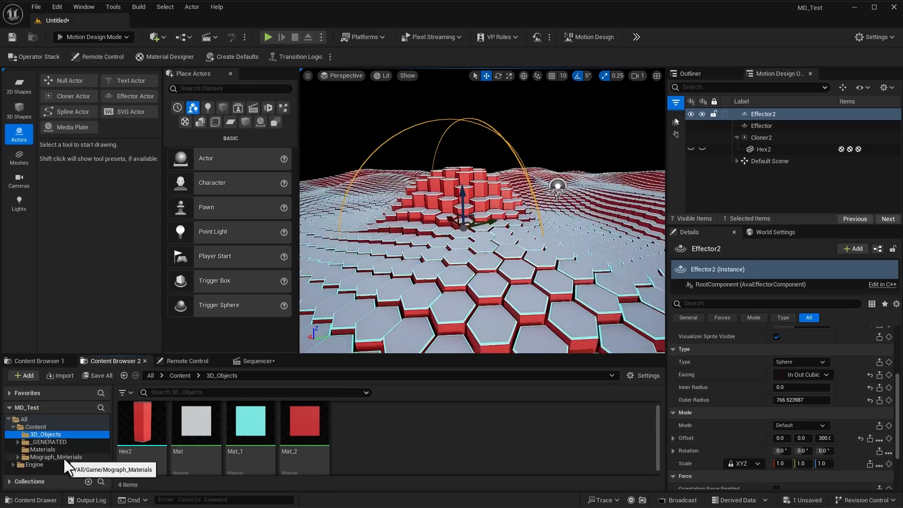
click(56, 457)
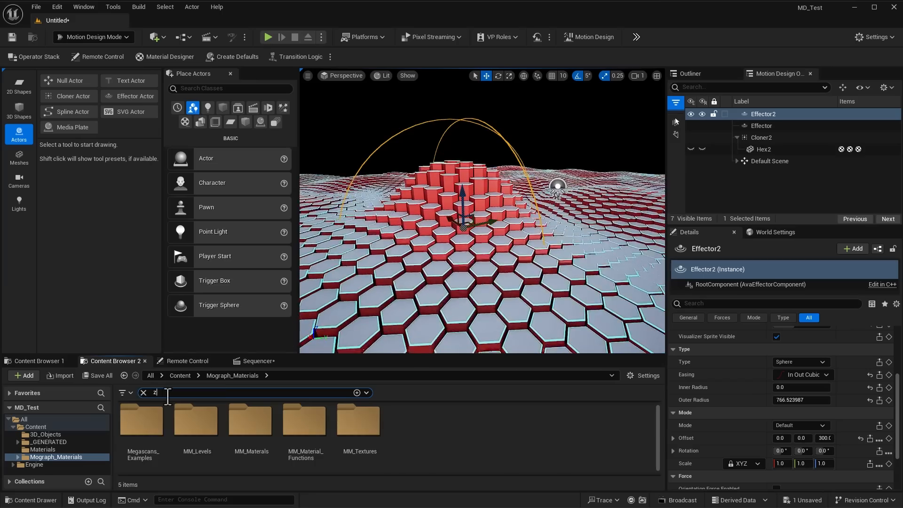
text(z)
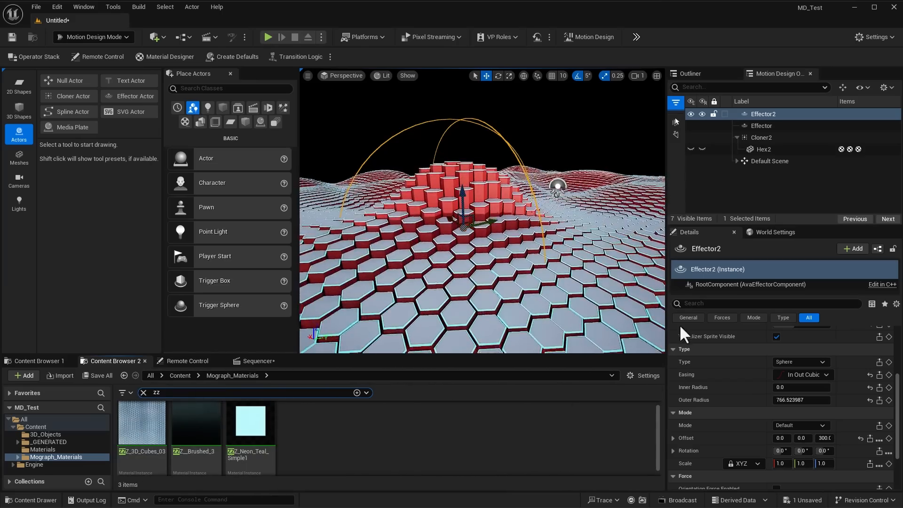
click(764, 149)
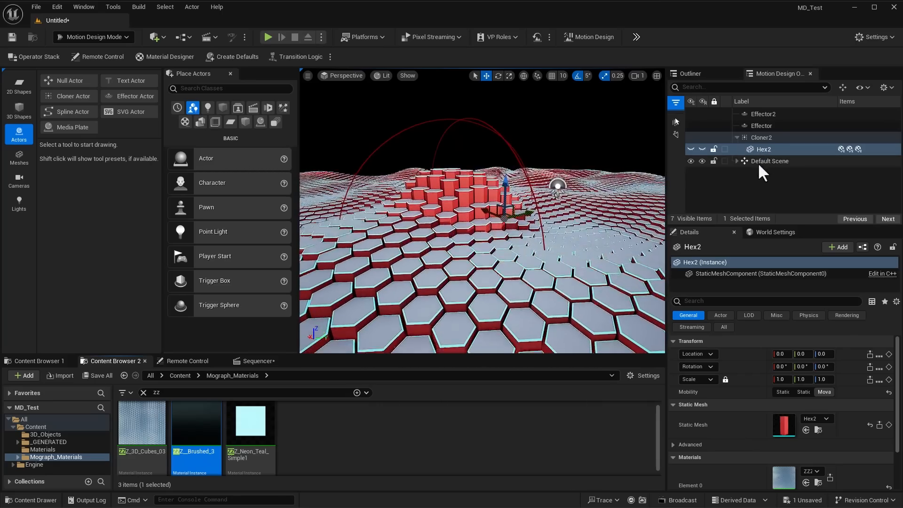
Step: Apply the ZZ_Brushed_3 metal material to the Hex2 column field
drag(763, 149, 763, 118)
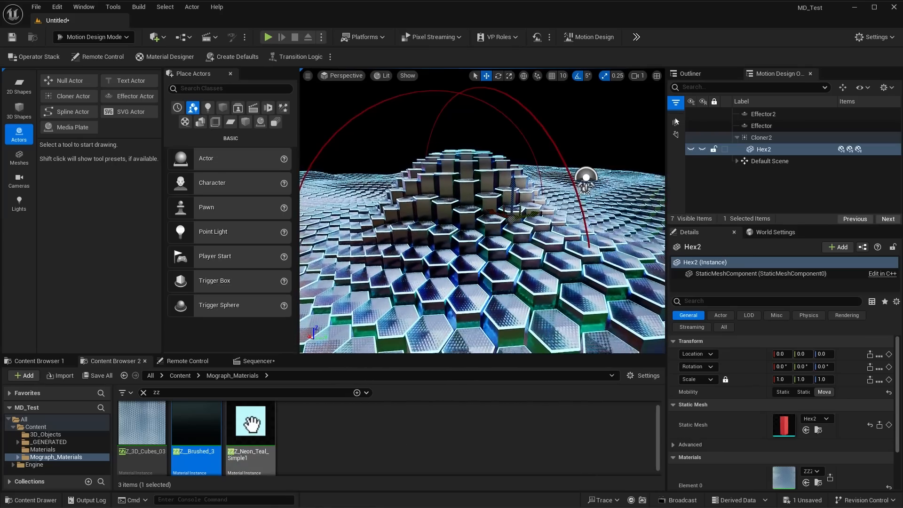
Step: From ZZZ_Neon_Teal_Simple1 open parent Neon_Master_3 and review its usage flags for Niagara mesh particles
double_click(250, 426)
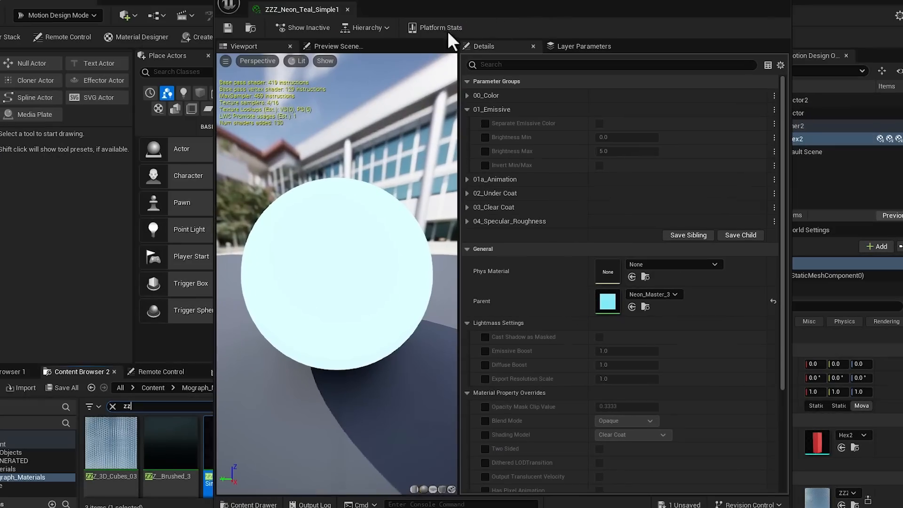
mouse_move(524, 136)
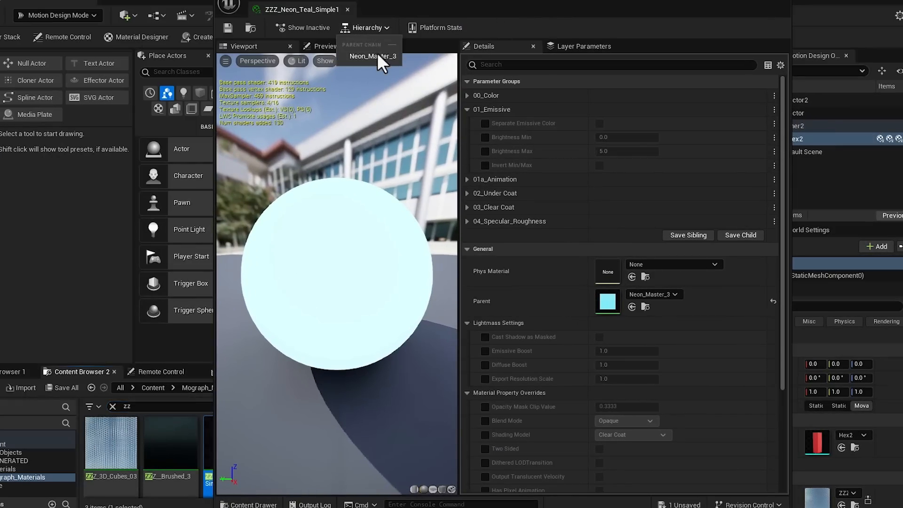
click(374, 56)
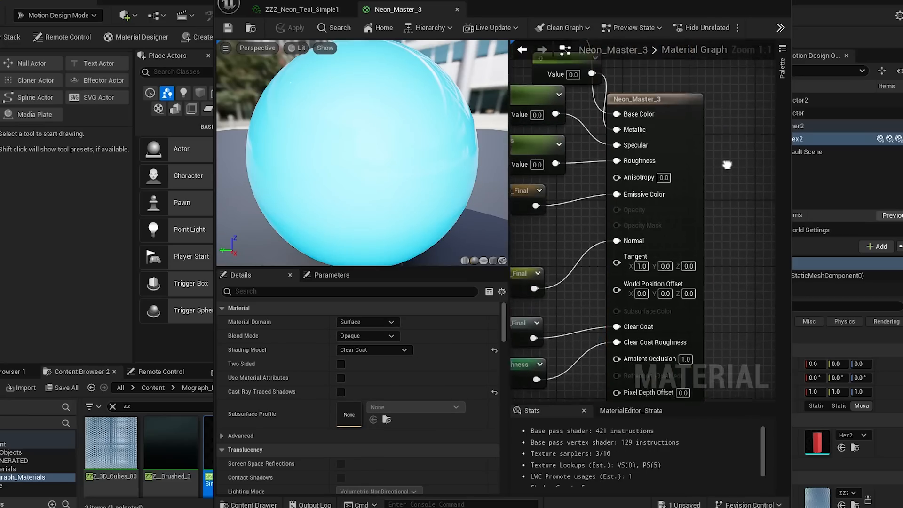
scroll(down, 3)
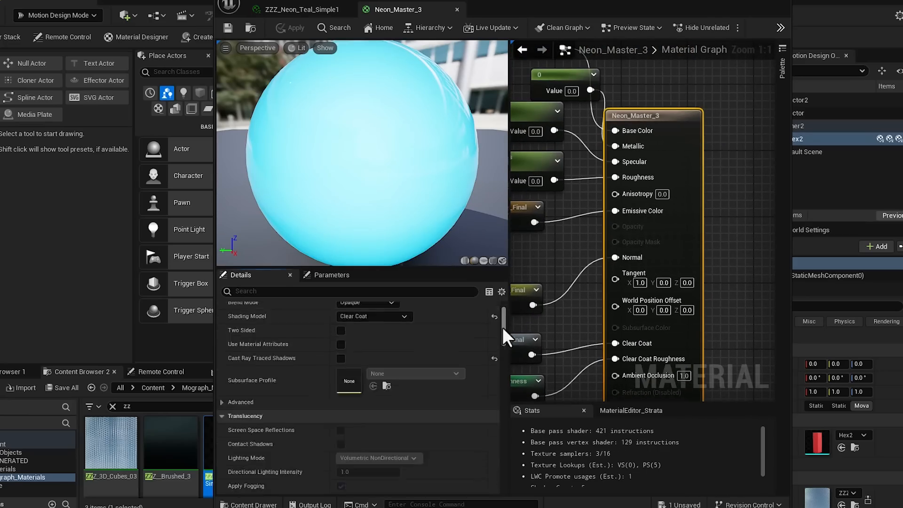
scroll(down, 3)
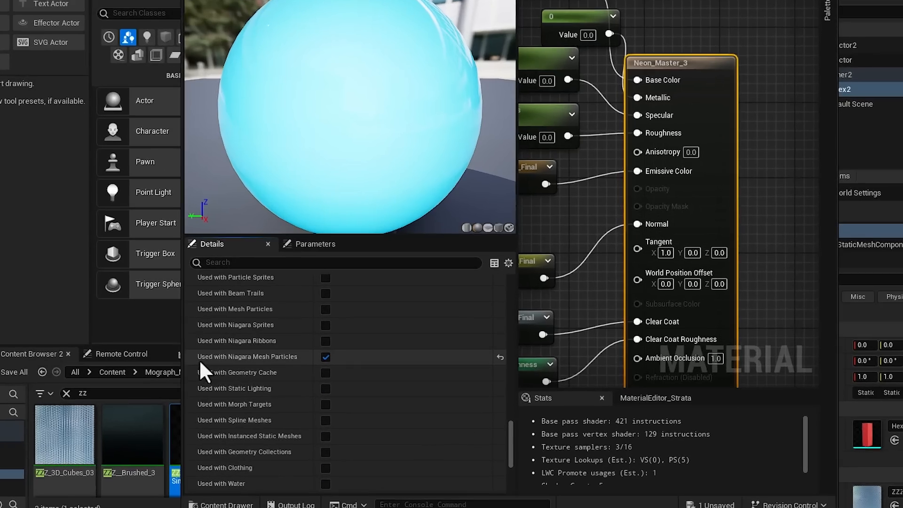
mouse_move(295, 369)
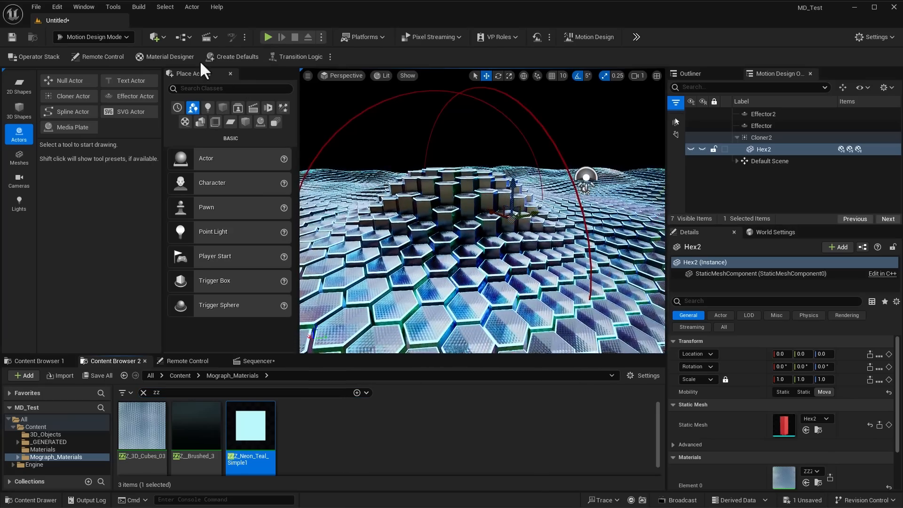
Step: Add a Cine Camera Actor, pilot it in the viewport, and pull it back and above the field
click(152, 37)
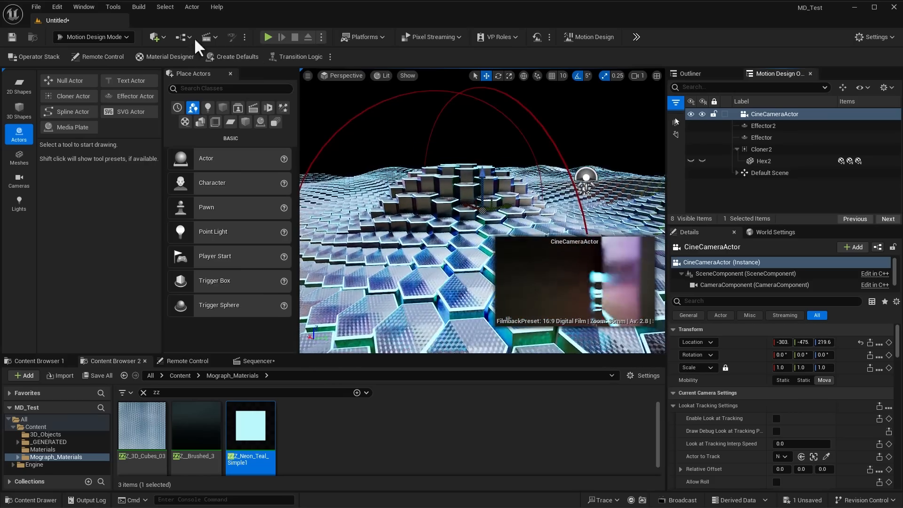
click(192, 7)
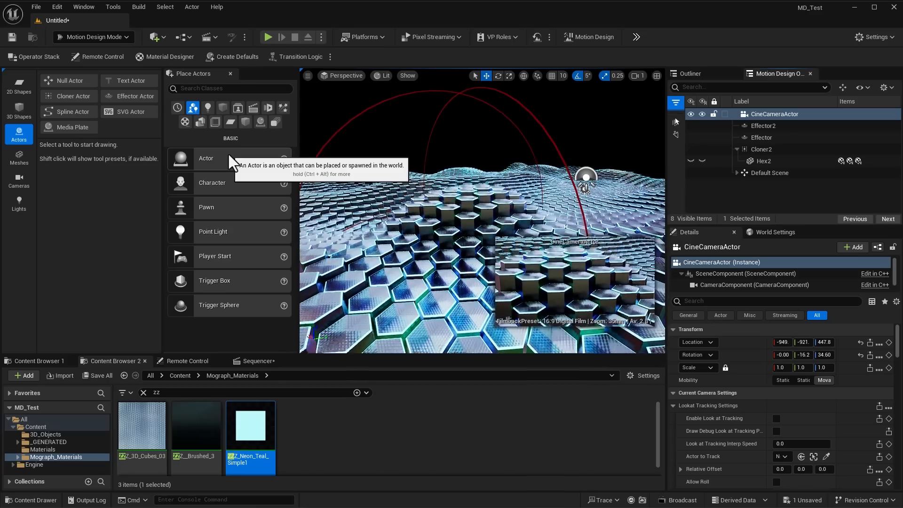
click(344, 75)
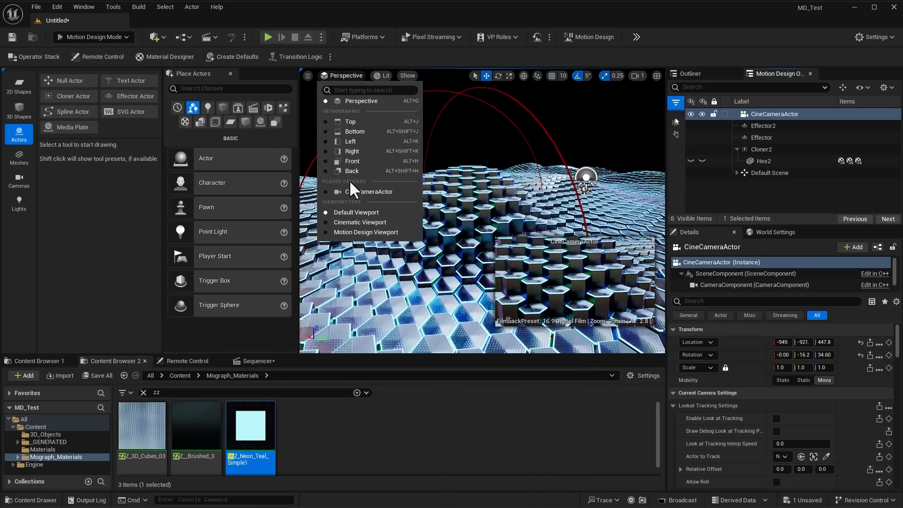
click(373, 192)
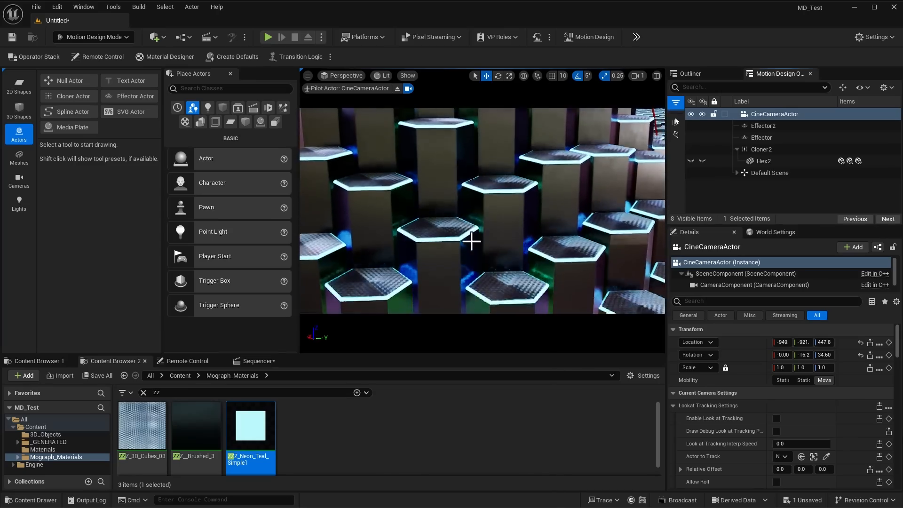
drag(470, 241, 449, 222)
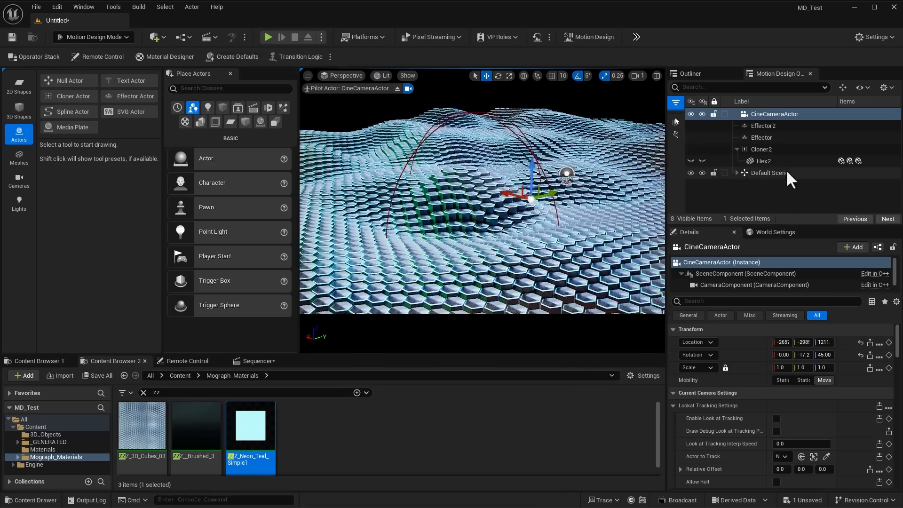
Step: Lower the noise Effector's Location Strength Z to 20 for gentler waves
click(762, 137)
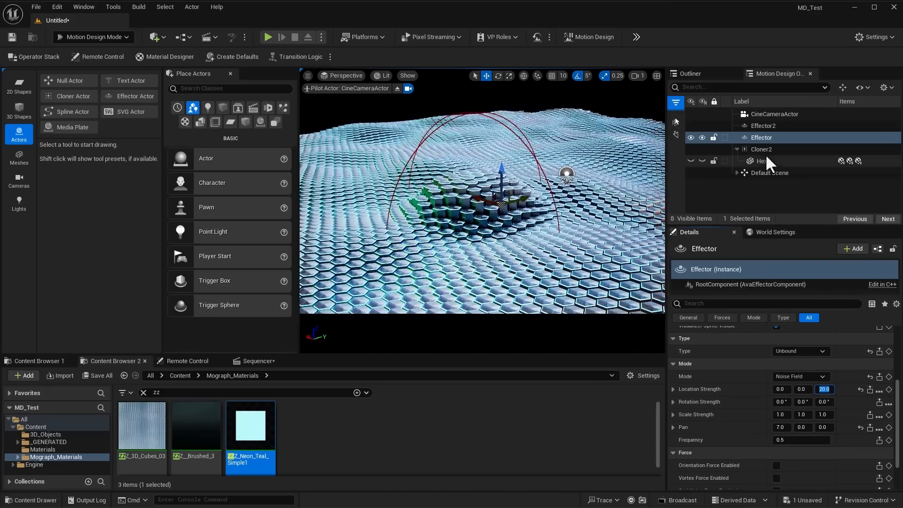
click(762, 125)
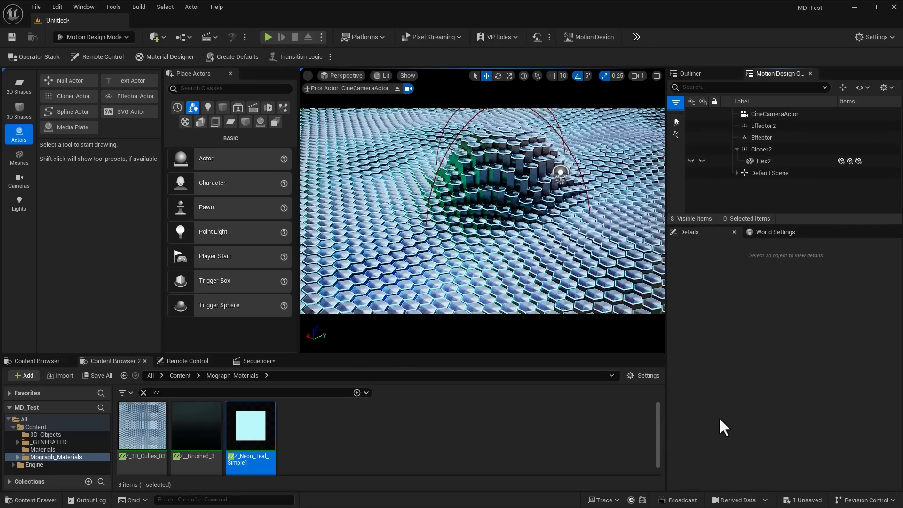
mouse_move(743, 387)
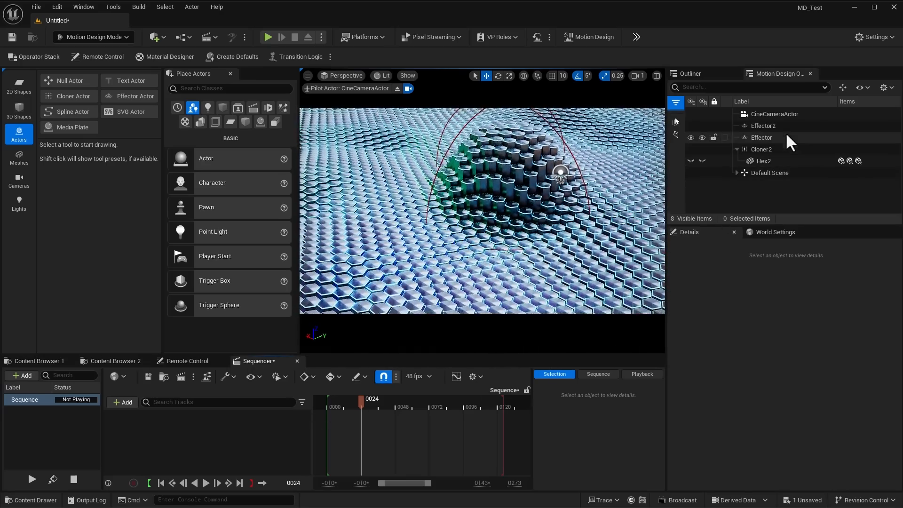
Step: Add the CineCameraActor with a camera cut to the sequence and set it to 24 fps (film)
click(775, 113)
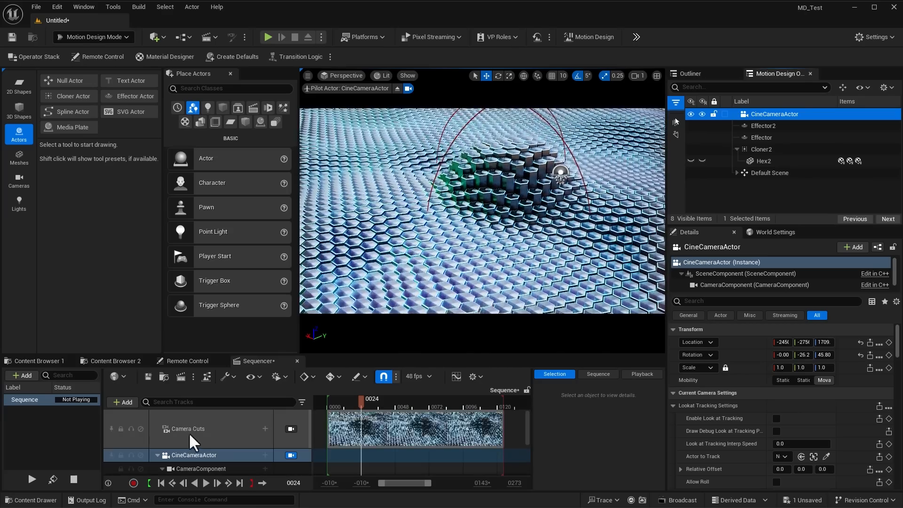
click(417, 376)
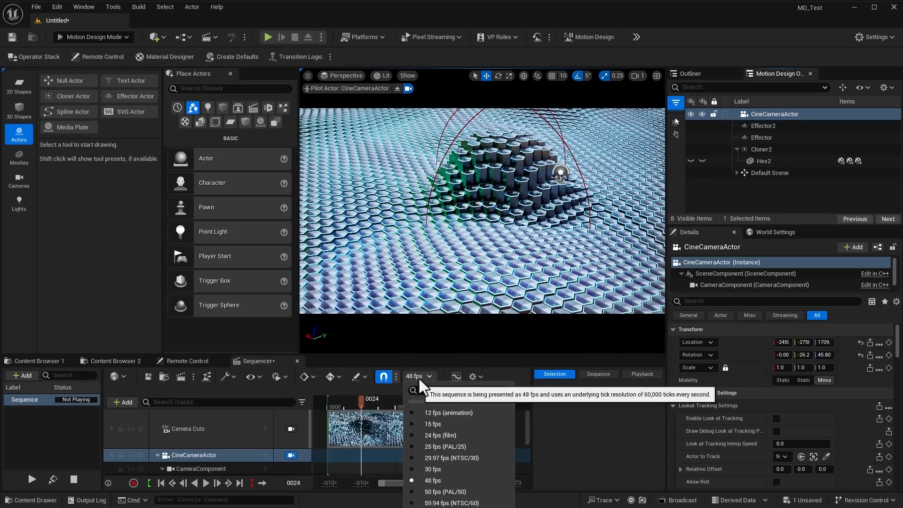
click(433, 435)
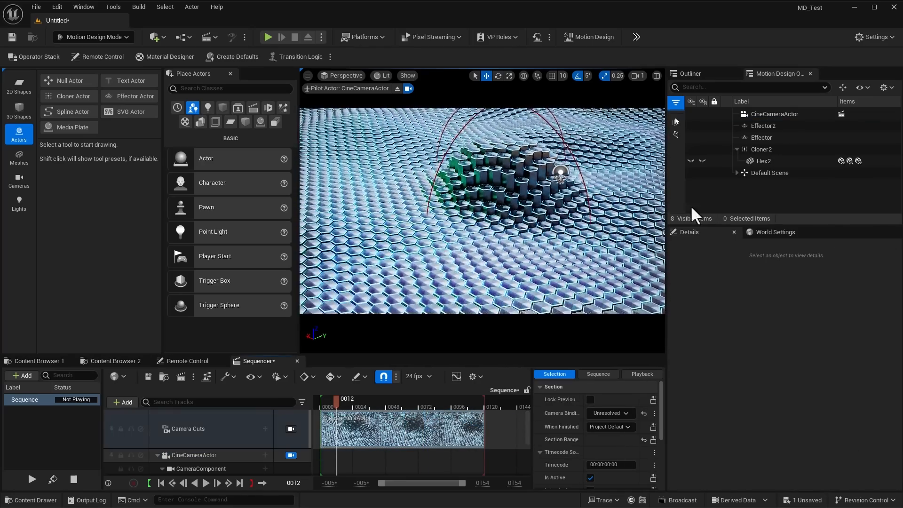
Step: Add Effector2 to the sequence with transform keys at frame 0 and frame 120 after shifting Location Y, then rewind
click(762, 125)
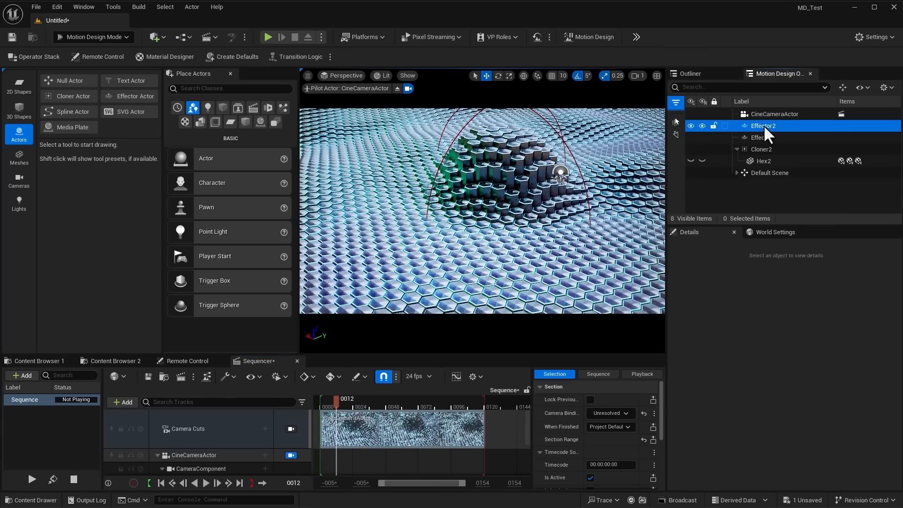
click(763, 126)
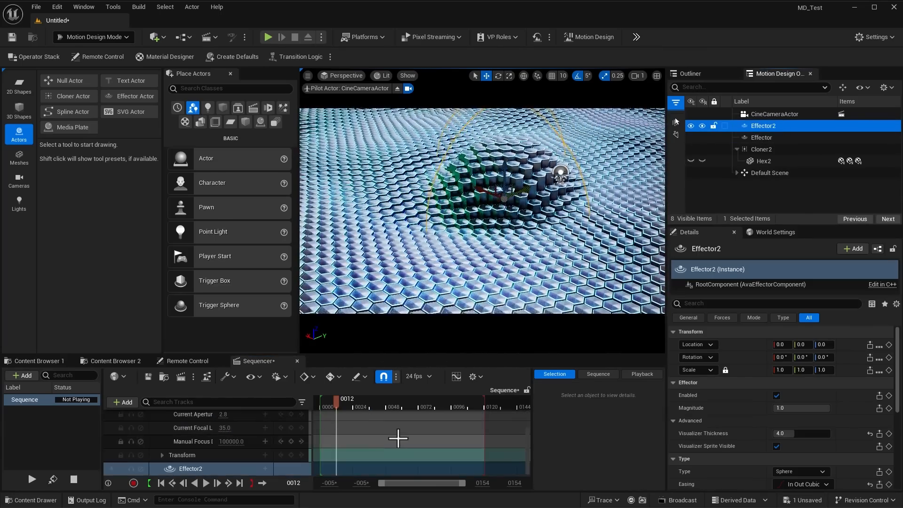
drag(333, 400, 321, 400)
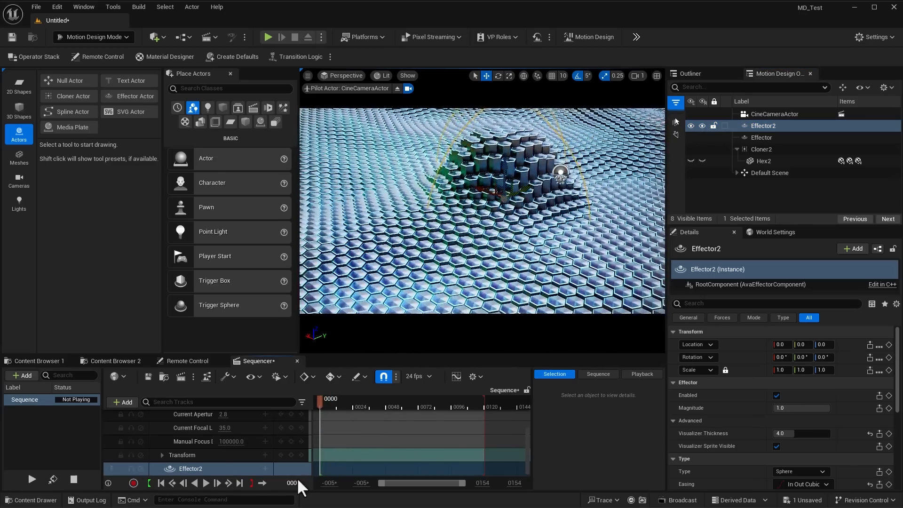
click(123, 402)
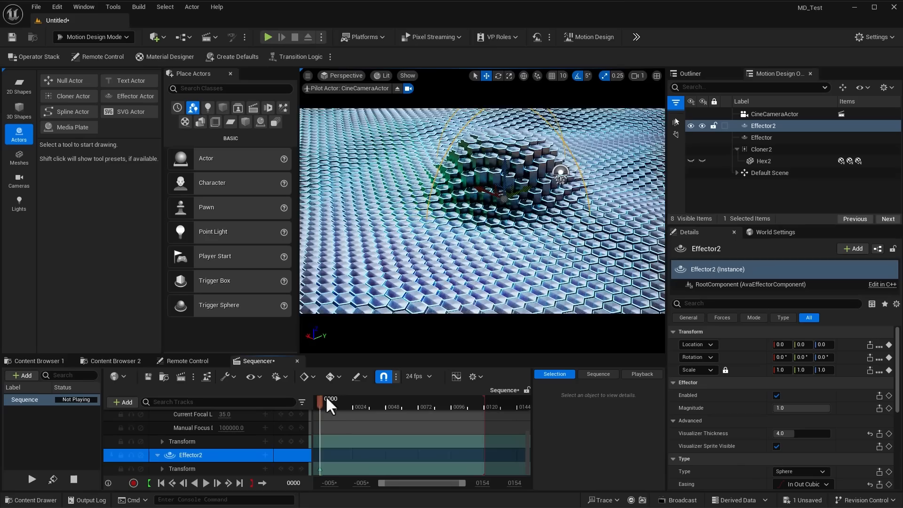
drag(328, 398, 484, 398)
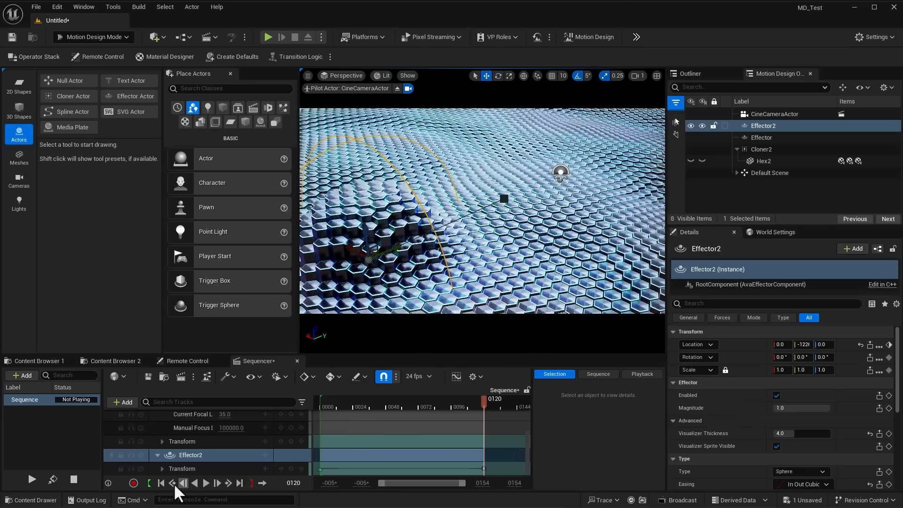
click(161, 483)
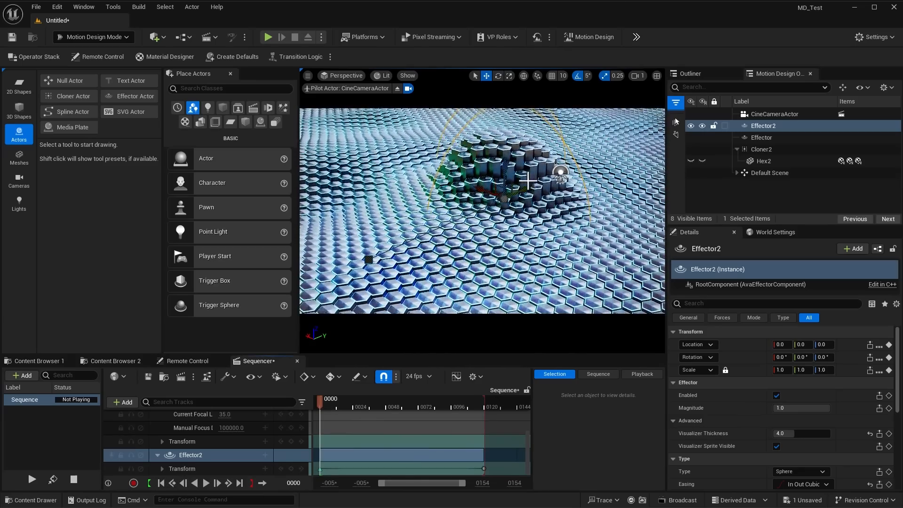